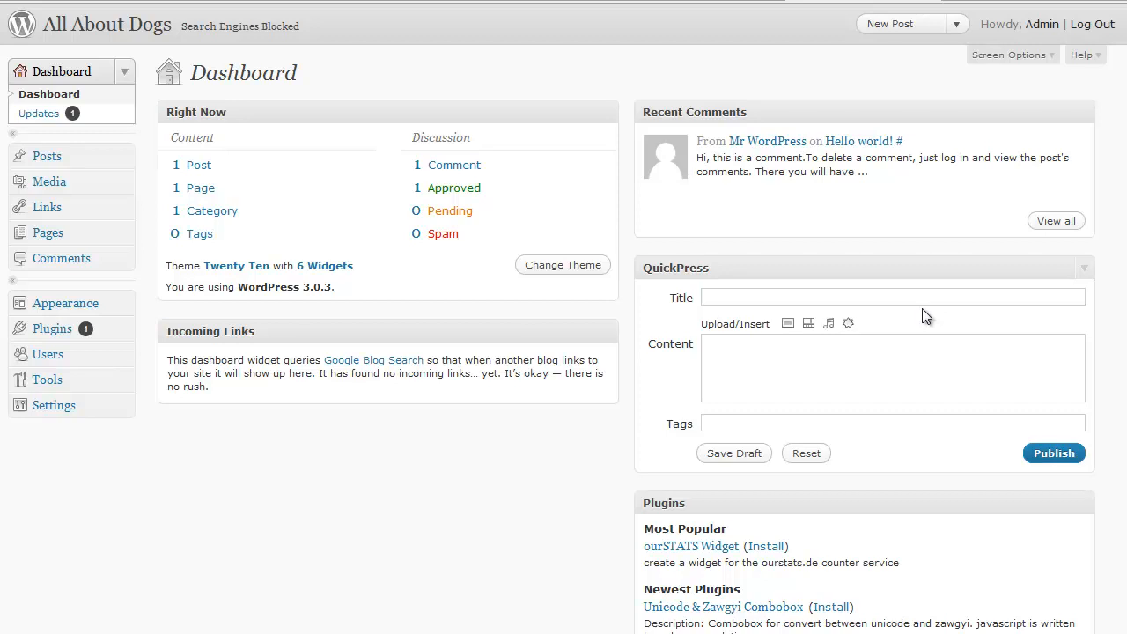
{"action": "mouse_move", "coordinate": [871, 315]}
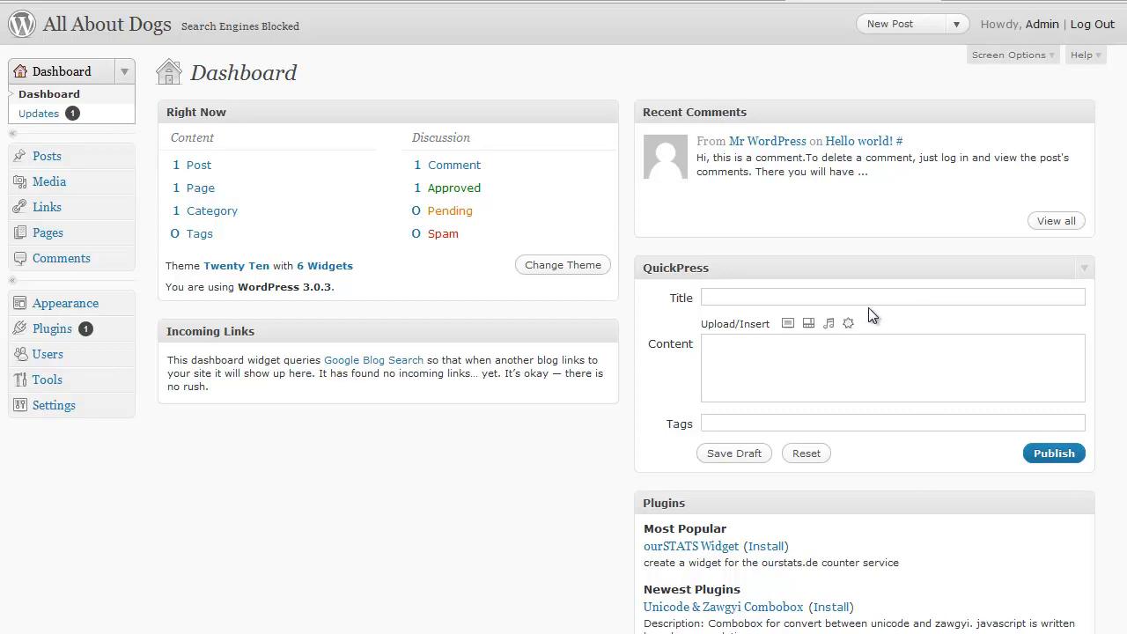
{"action": "mouse_move", "coordinate": [683, 290]}
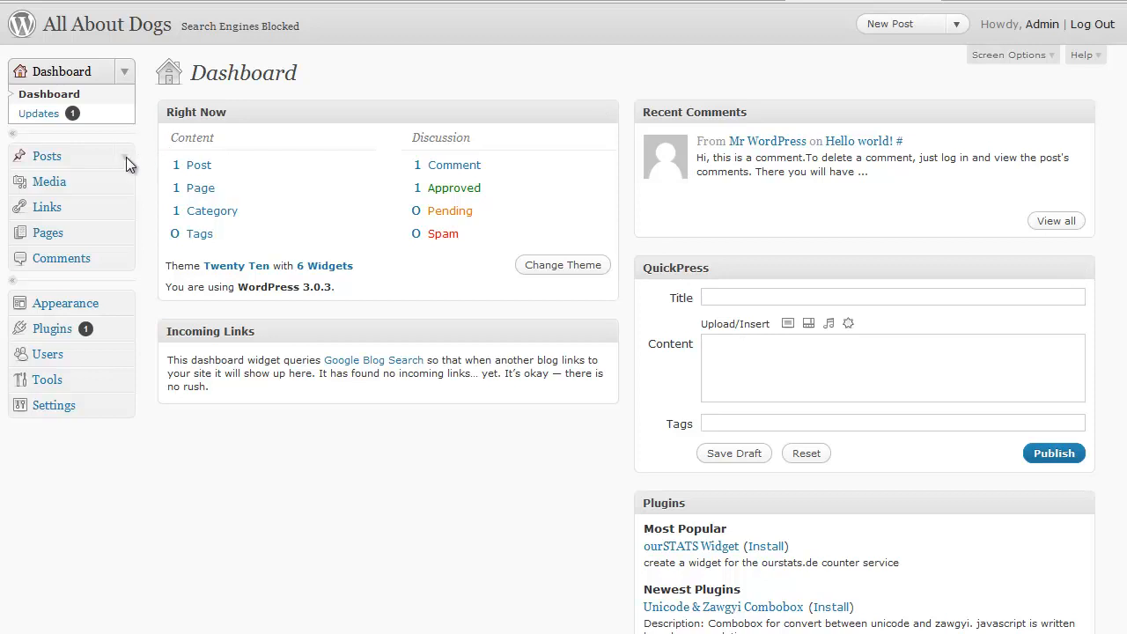
{"action": "mouse_move", "coordinate": [45, 155]}
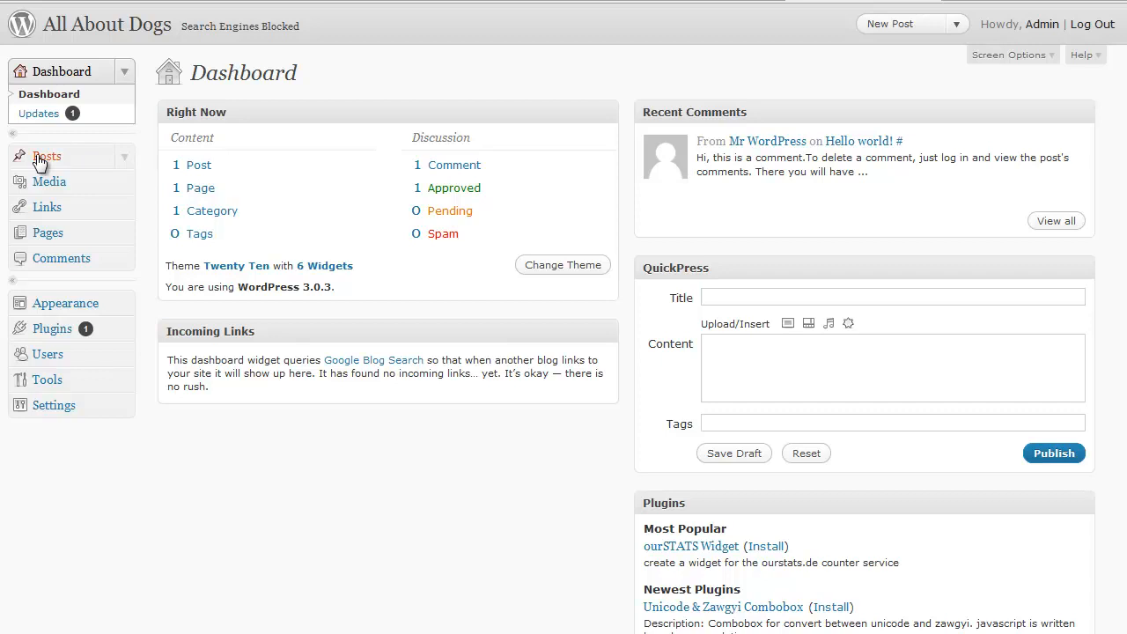
Step: Expand the Posts menu on the All About Dogs dashboard to list its options
{"action": "left_click", "coordinate": [45, 155]}
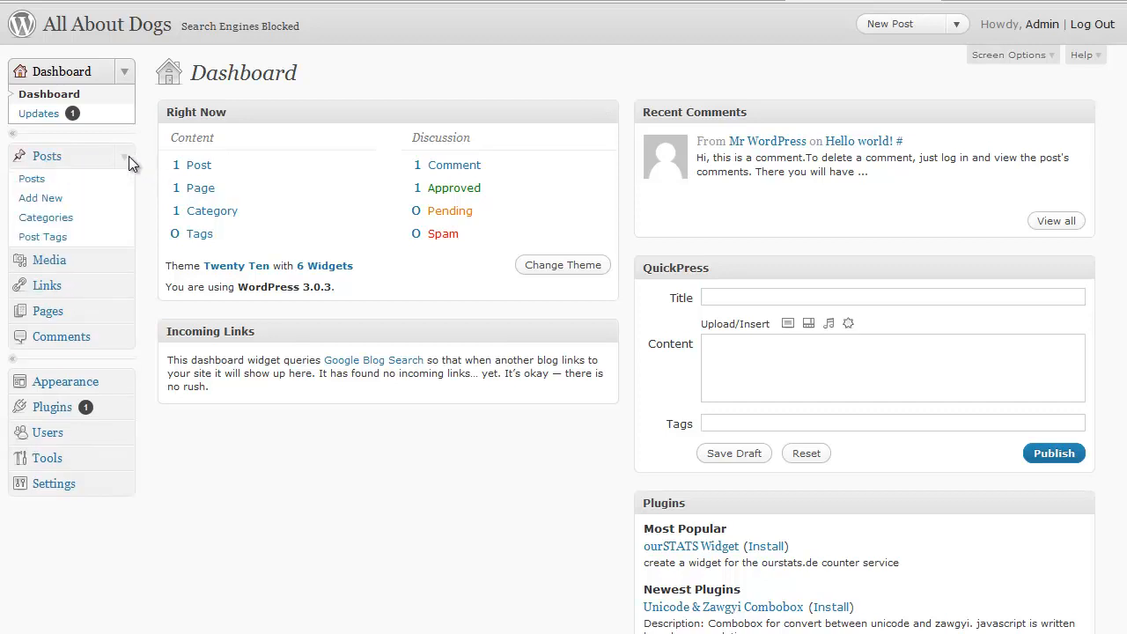
{"action": "mouse_move", "coordinate": [39, 198]}
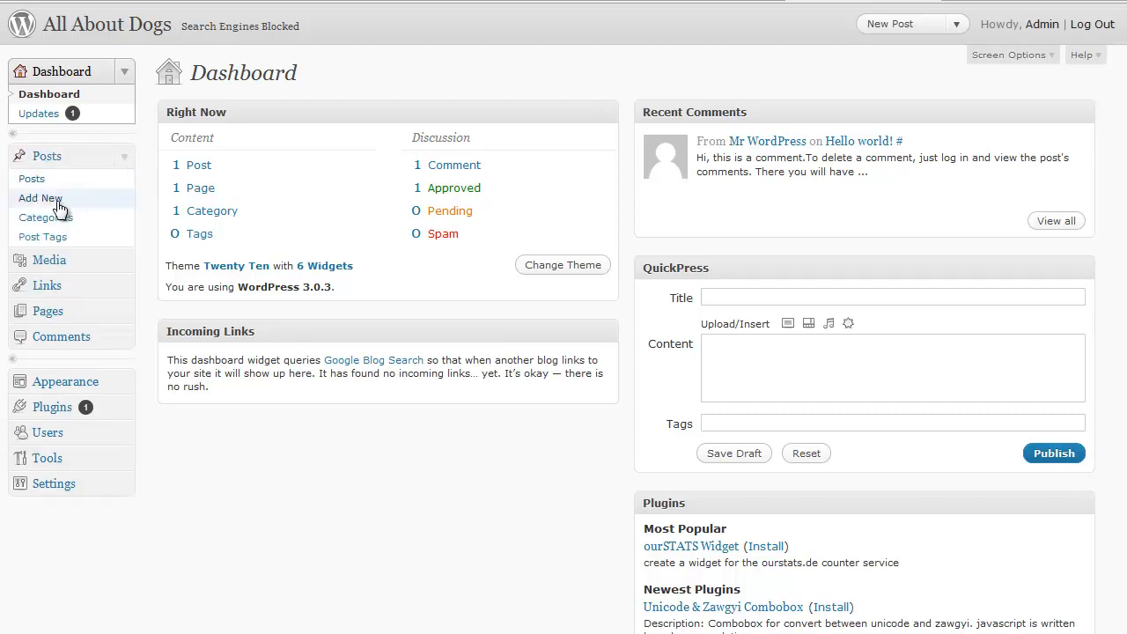
{"action": "mouse_move", "coordinate": [891, 106]}
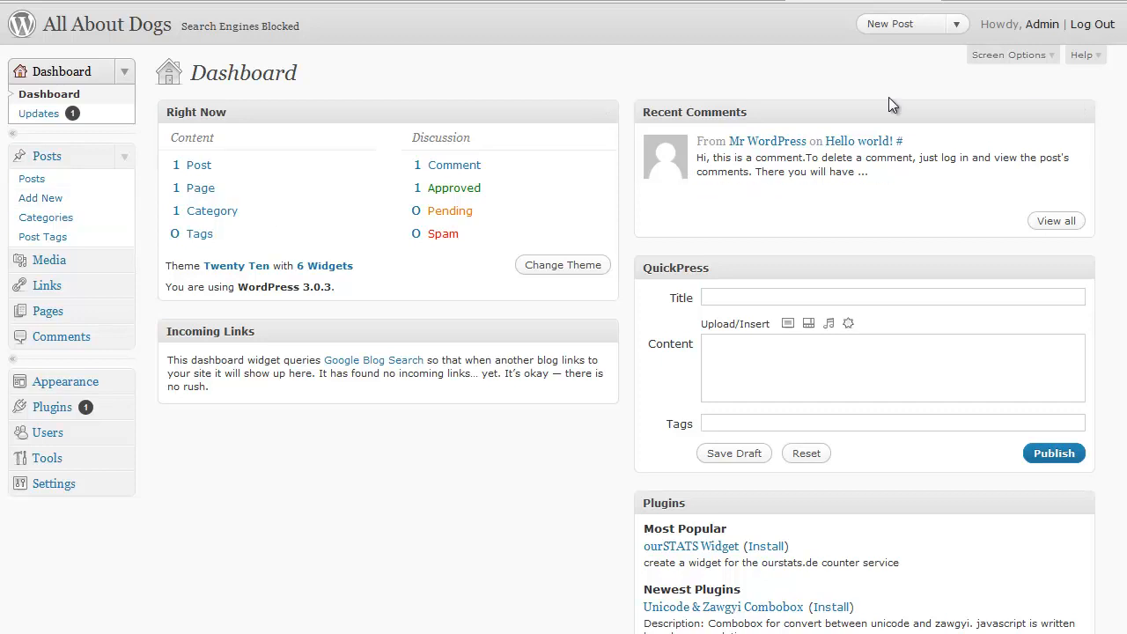
{"action": "mouse_move", "coordinate": [891, 25]}
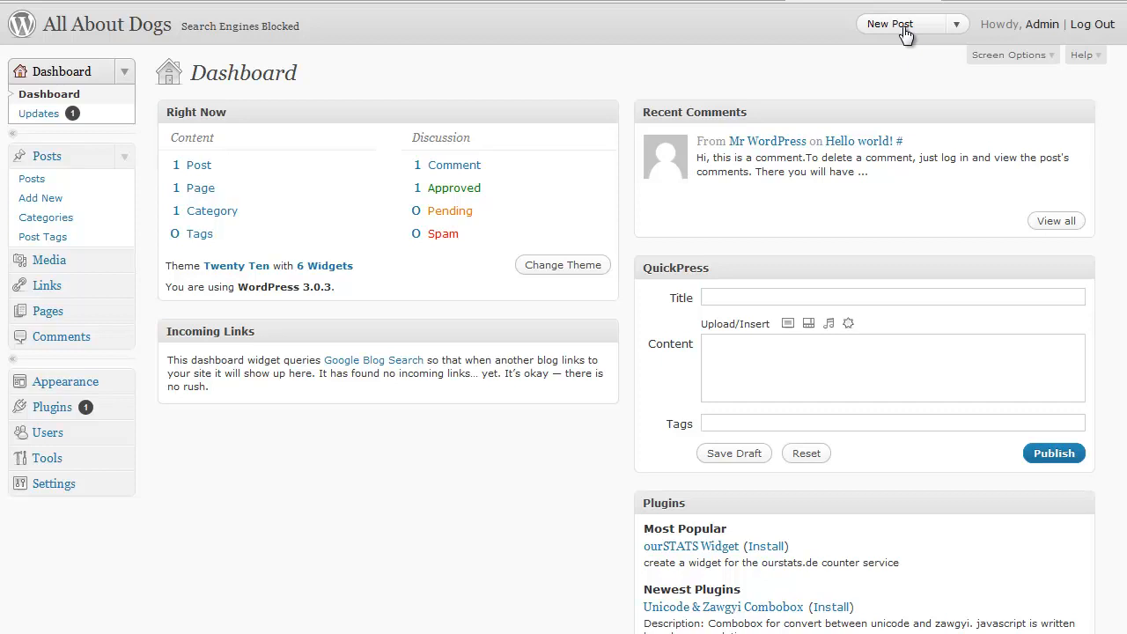
Step: Create a new post titled 'Welcome To All About Dogs' and move into its body
{"action": "left_click", "coordinate": [890, 25]}
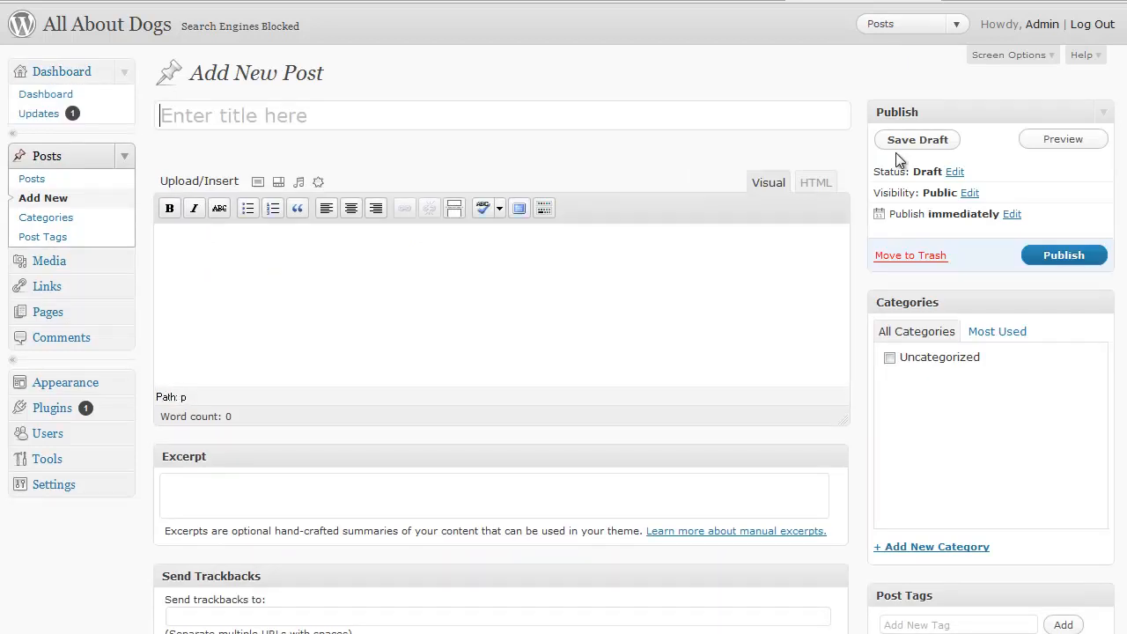
{"action": "mouse_move", "coordinate": [750, 108]}
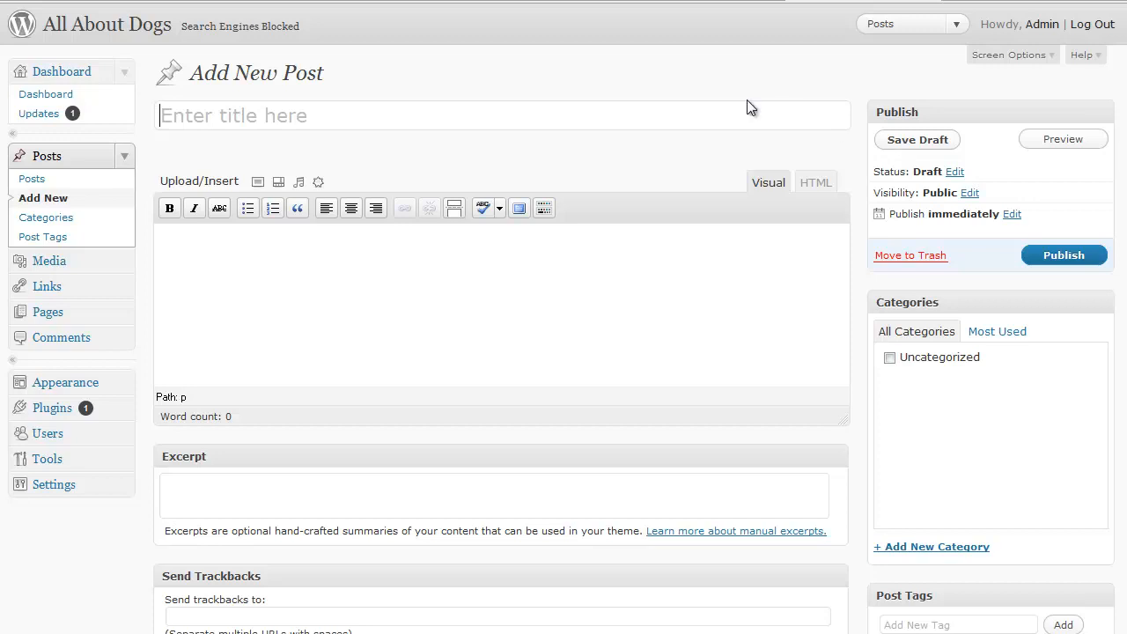
{"action": "mouse_move", "coordinate": [335, 85]}
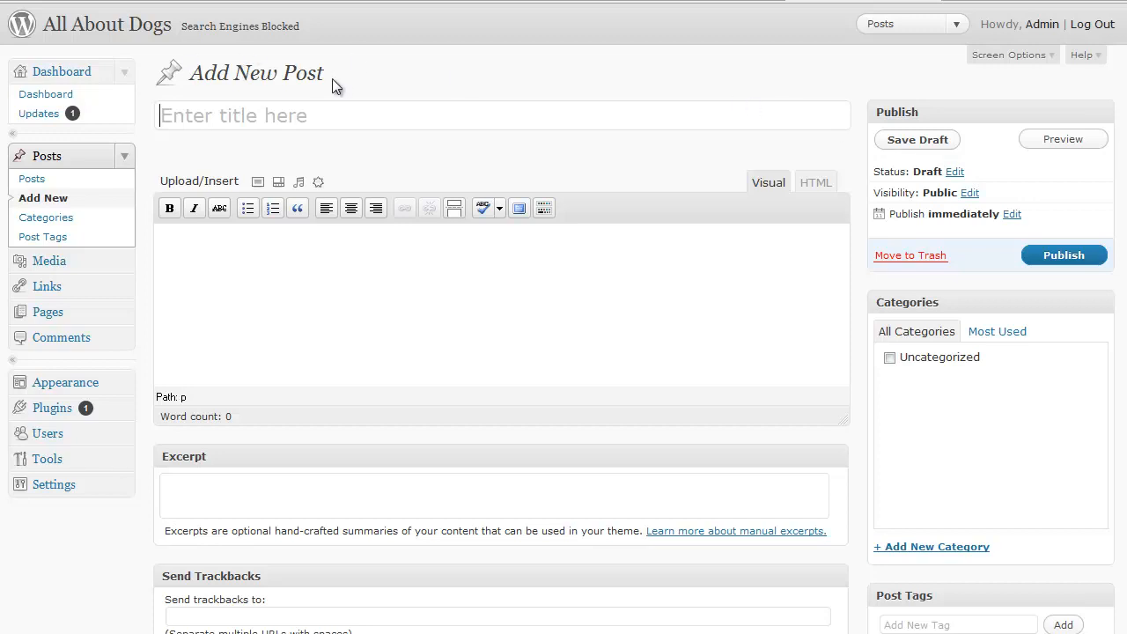
{"action": "mouse_move", "coordinate": [395, 222]}
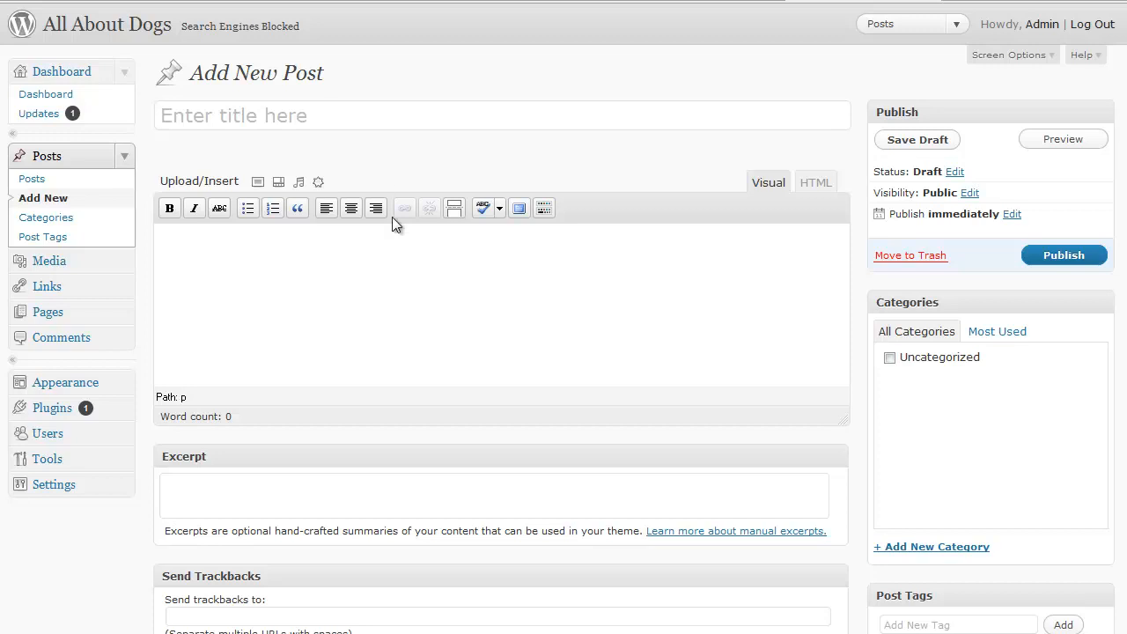
{"action": "mouse_move", "coordinate": [436, 169]}
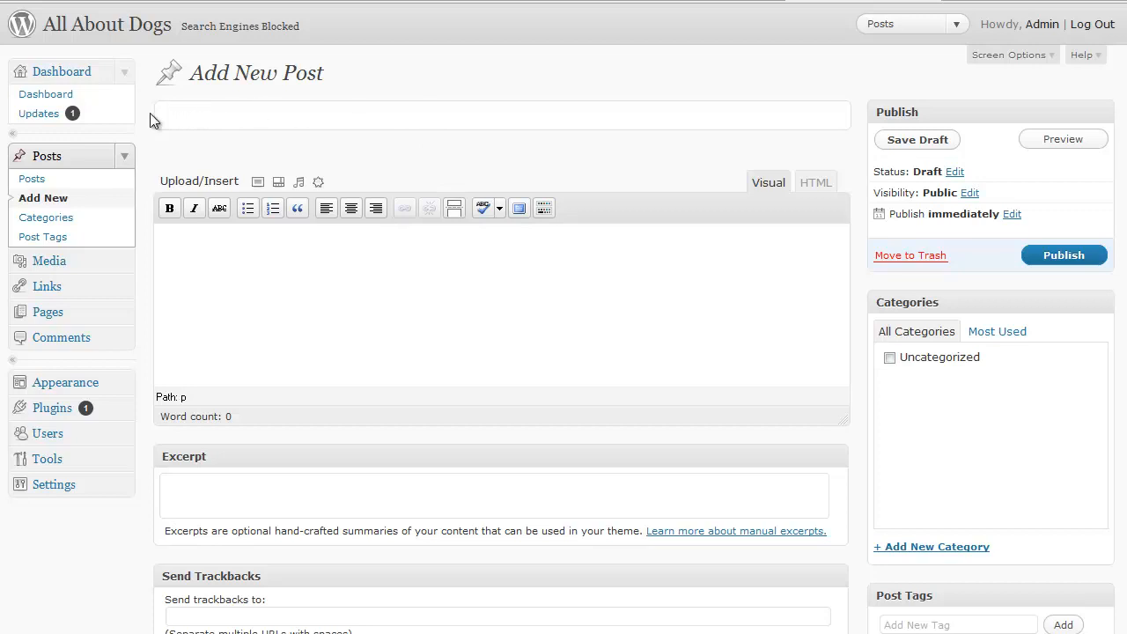
{"action": "type", "text": "Welcome To All About Dogs"}
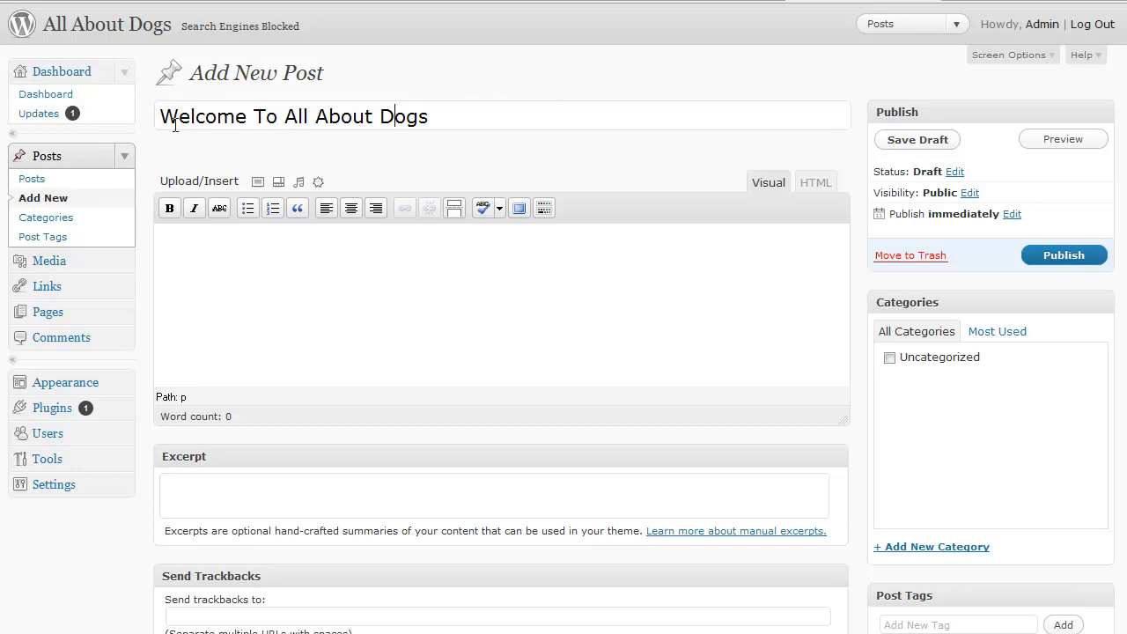
{"action": "mouse_move", "coordinate": [344, 256]}
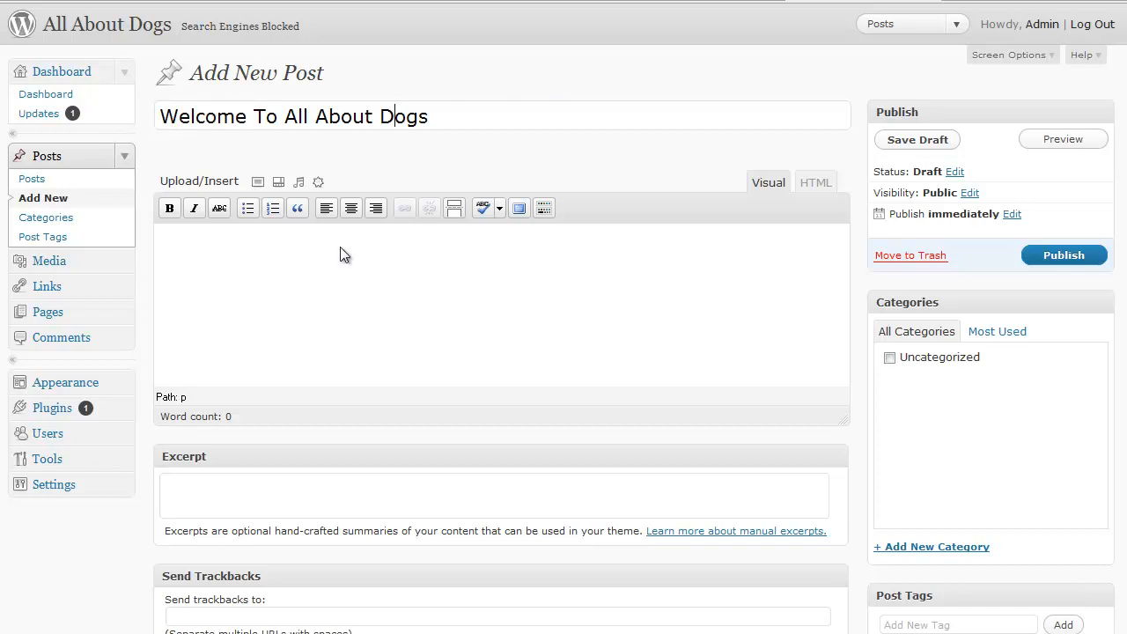
{"action": "left_click", "coordinate": [916, 139]}
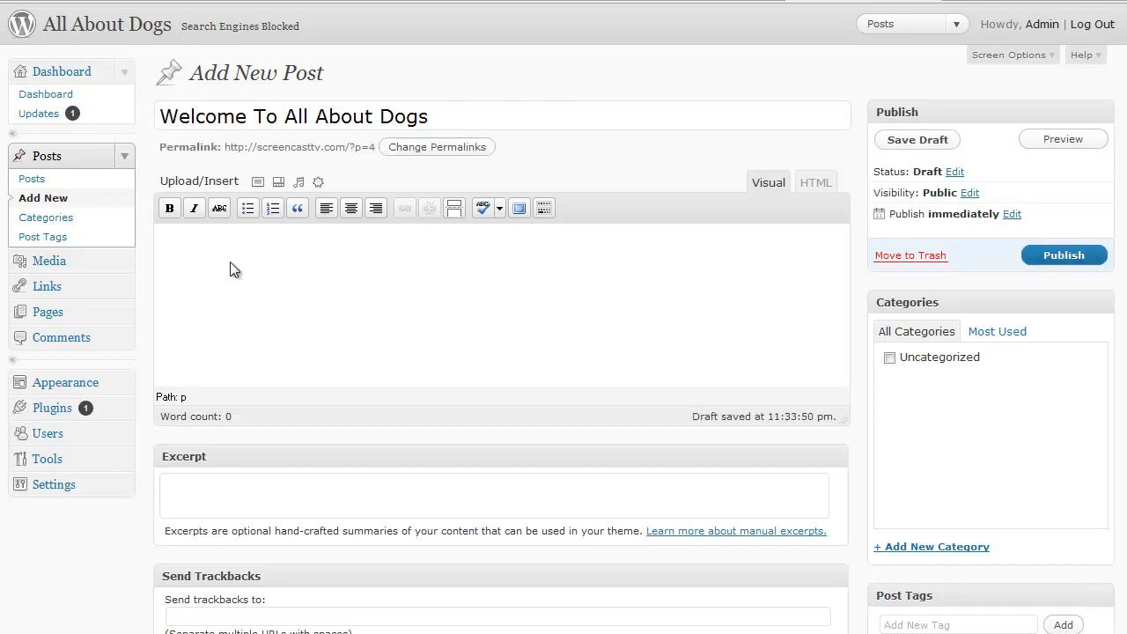
Step: Show the Kitchen Sink second toolbar row of advanced formatting tools
{"action": "left_click_drag", "start_coordinate": [237, 256], "coordinate": [211, 349]}
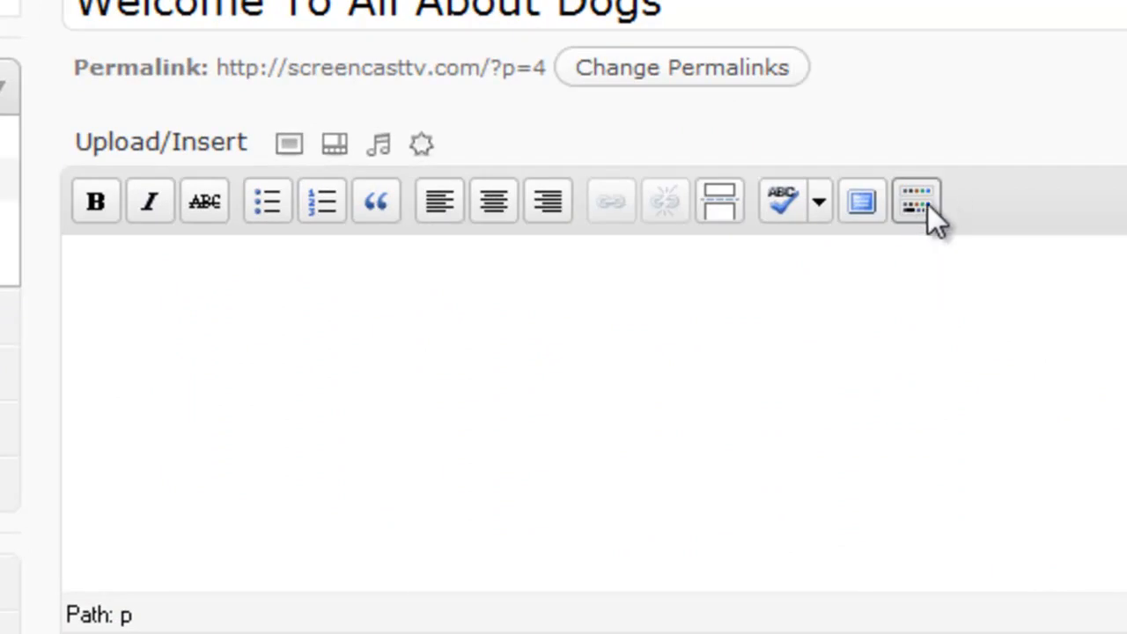
{"action": "left_click", "coordinate": [915, 200]}
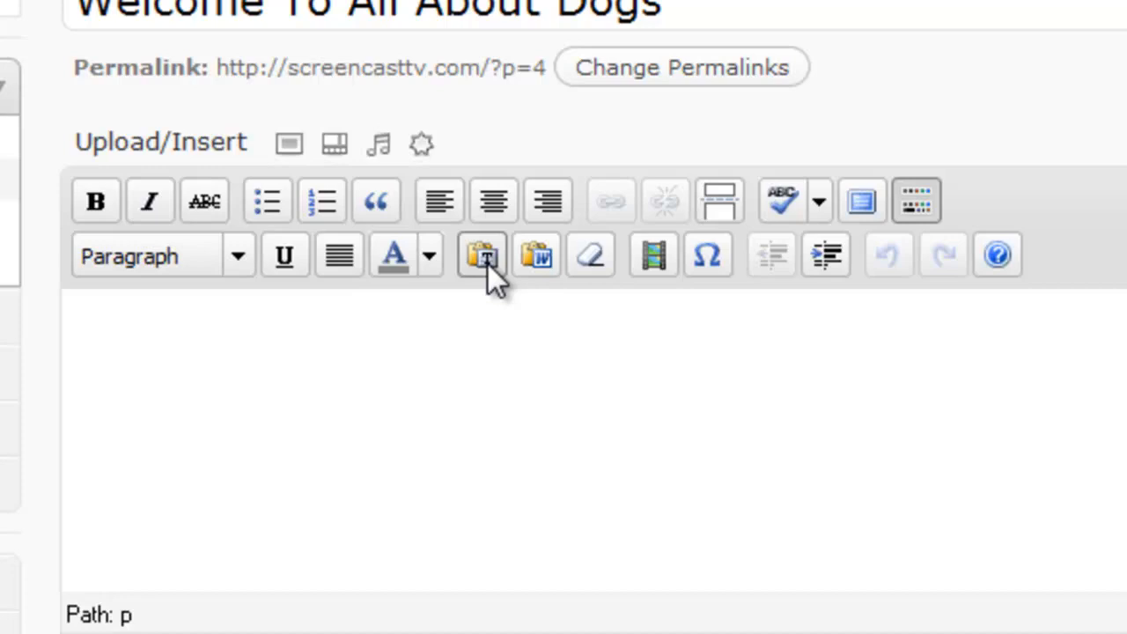
{"action": "mouse_move", "coordinate": [525, 384]}
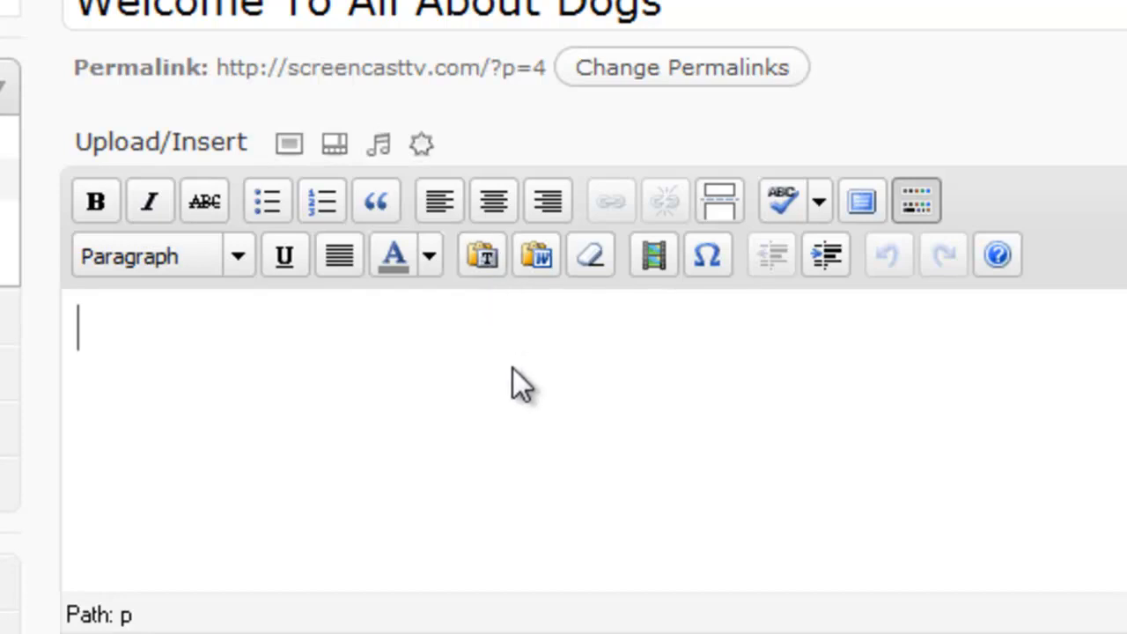
{"action": "mouse_move", "coordinate": [577, 364]}
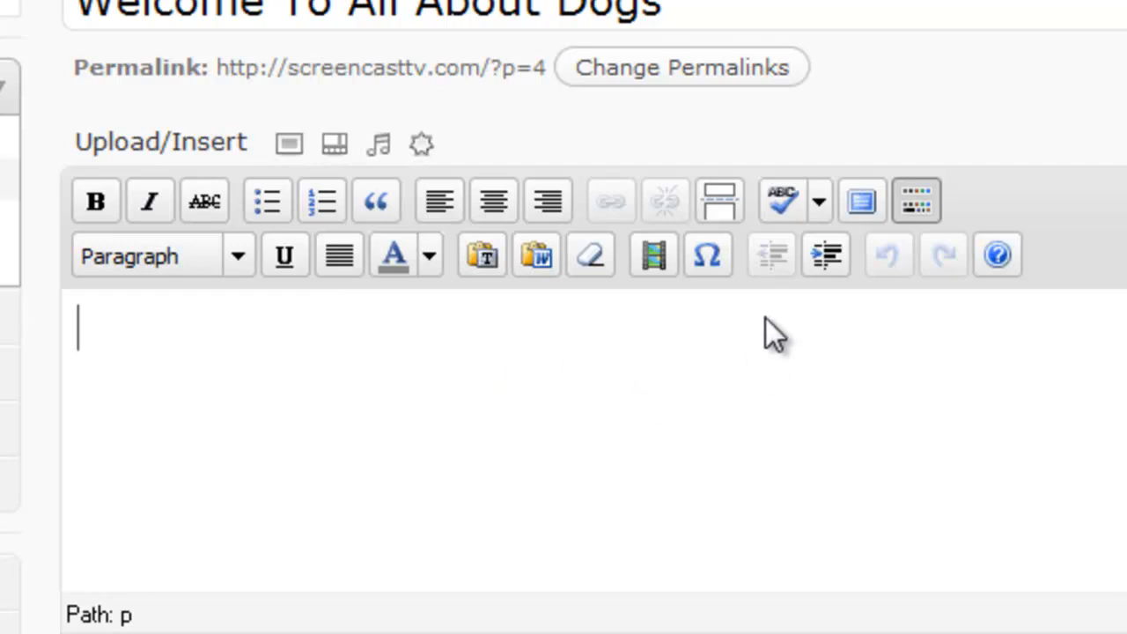
{"action": "mouse_move", "coordinate": [740, 250]}
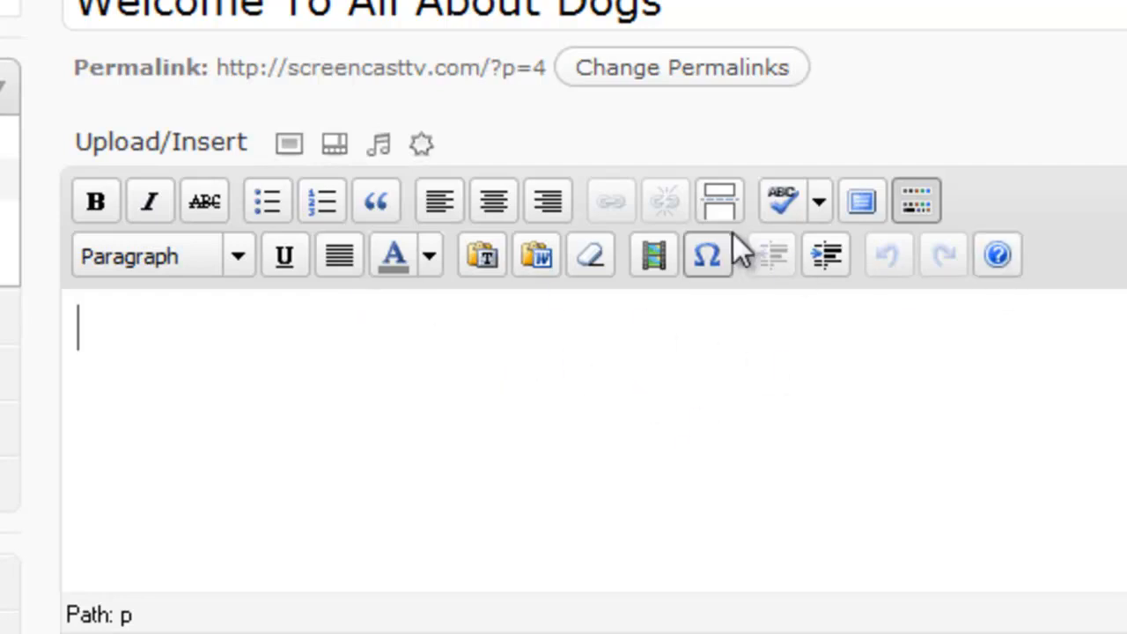
{"action": "left_click", "coordinate": [916, 200]}
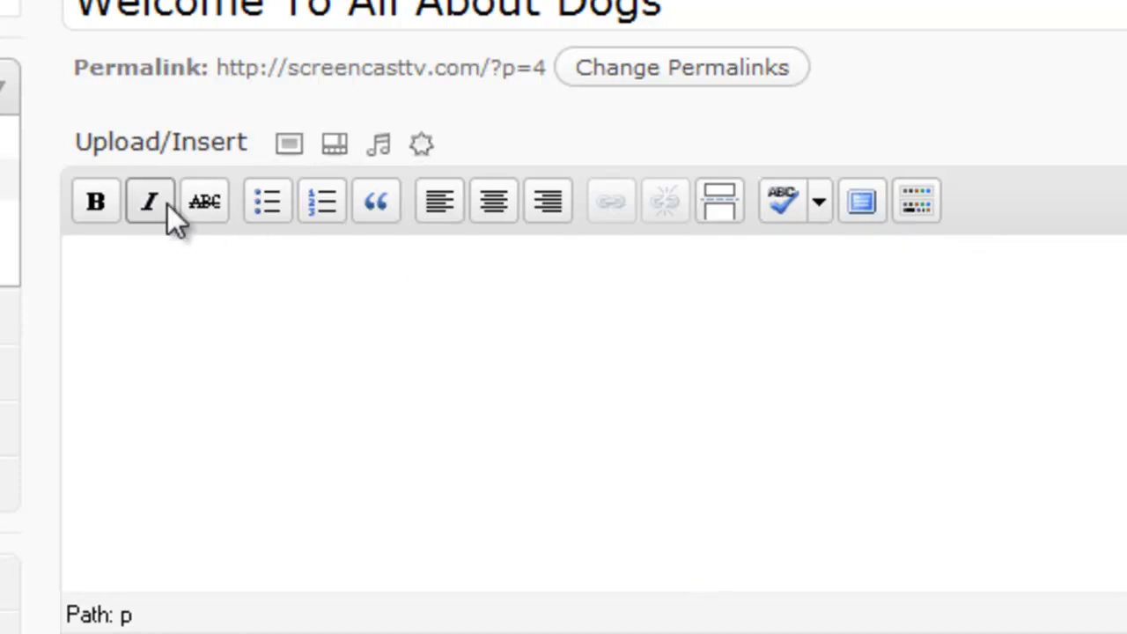
{"action": "mouse_move", "coordinate": [916, 201]}
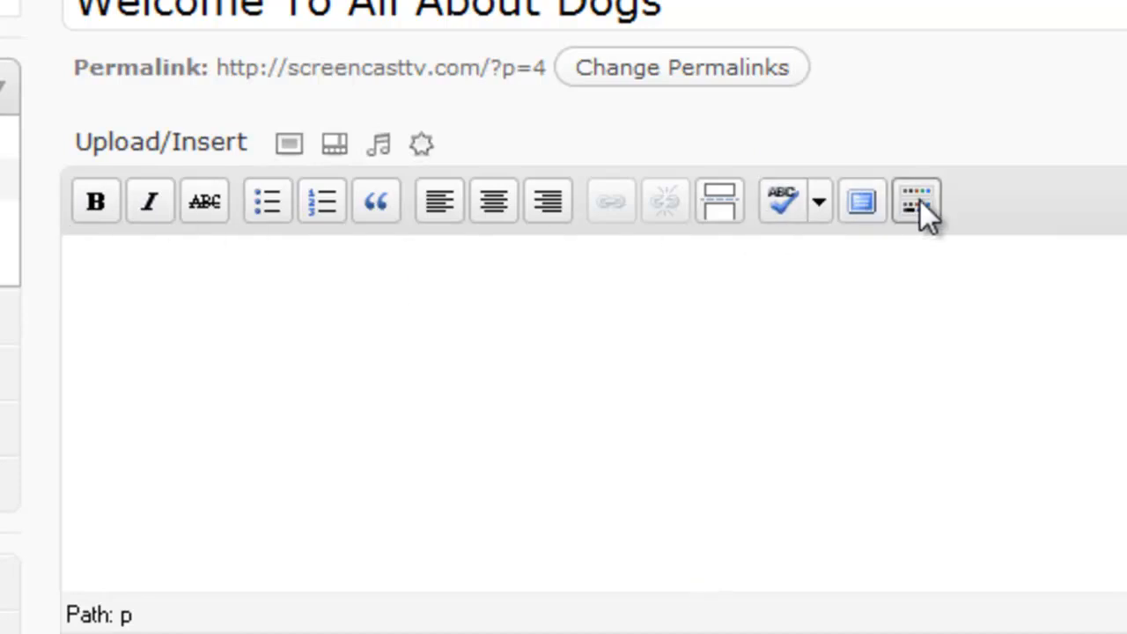
{"action": "left_click", "coordinate": [916, 201]}
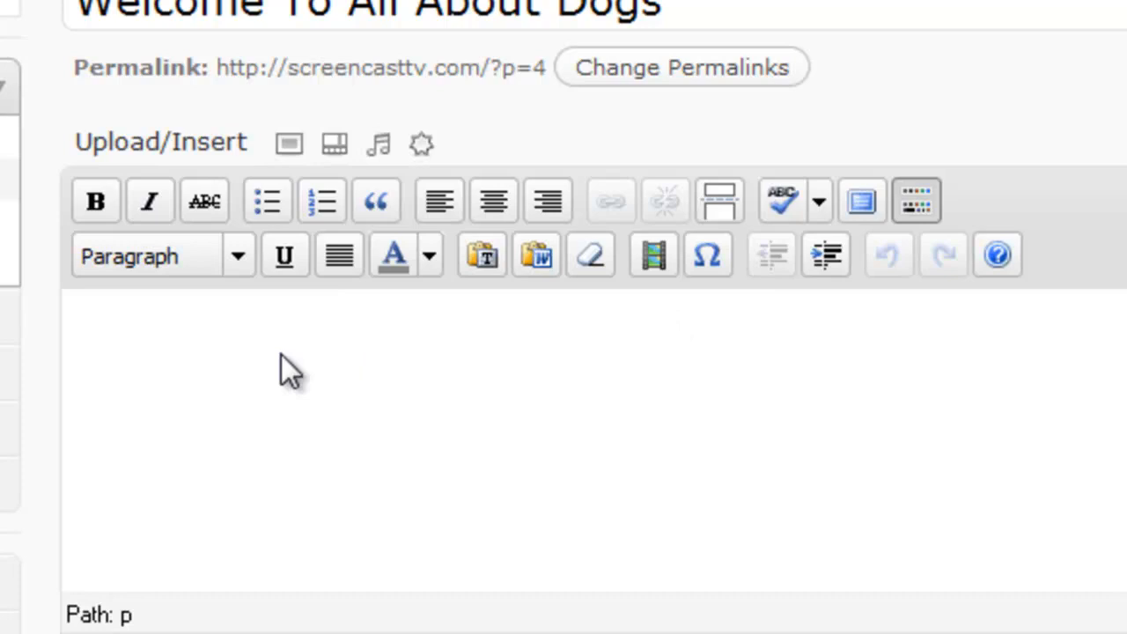
Step: Write 'This is our first post.' in bold, then start a bulleted list below it
{"action": "type", "text": "T"}
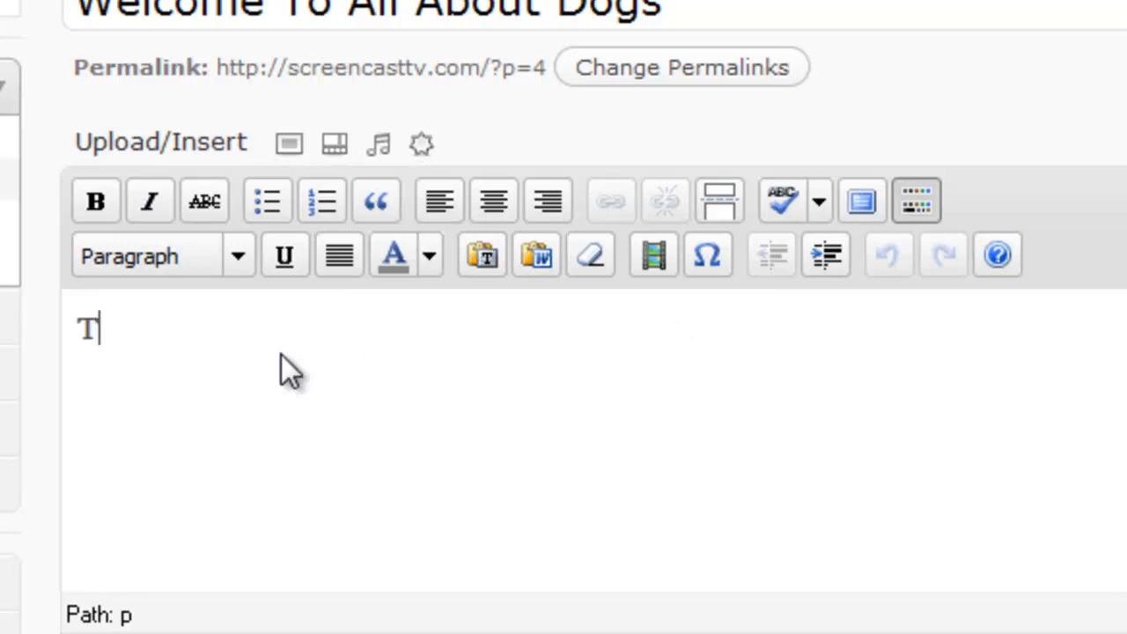
{"action": "type", "text": "his is o"}
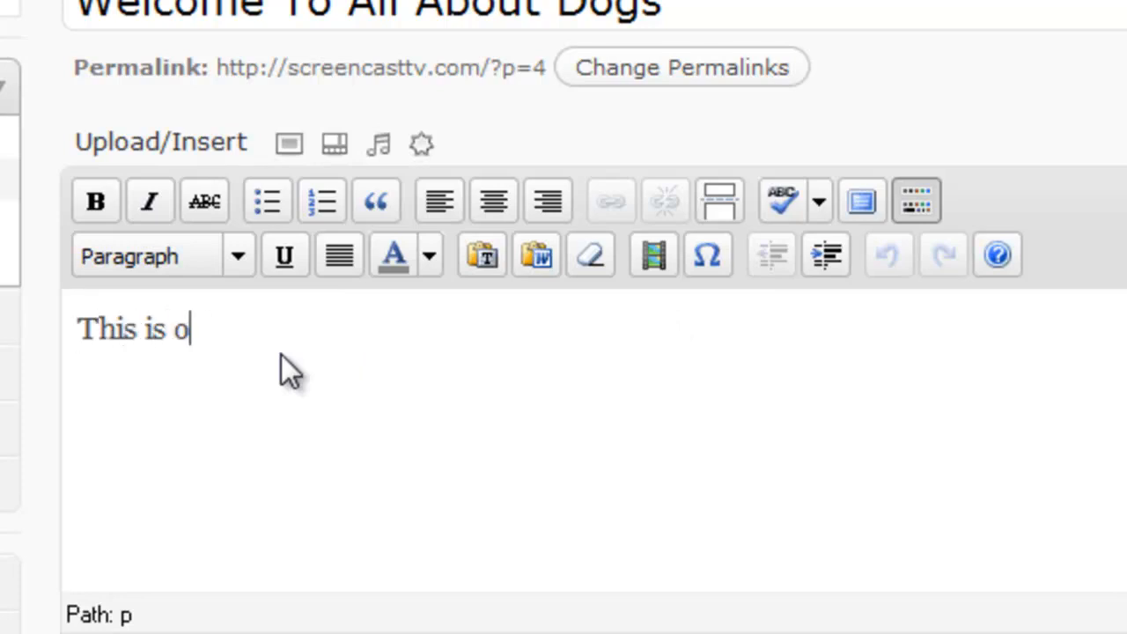
{"action": "type", "text": "ur first post."}
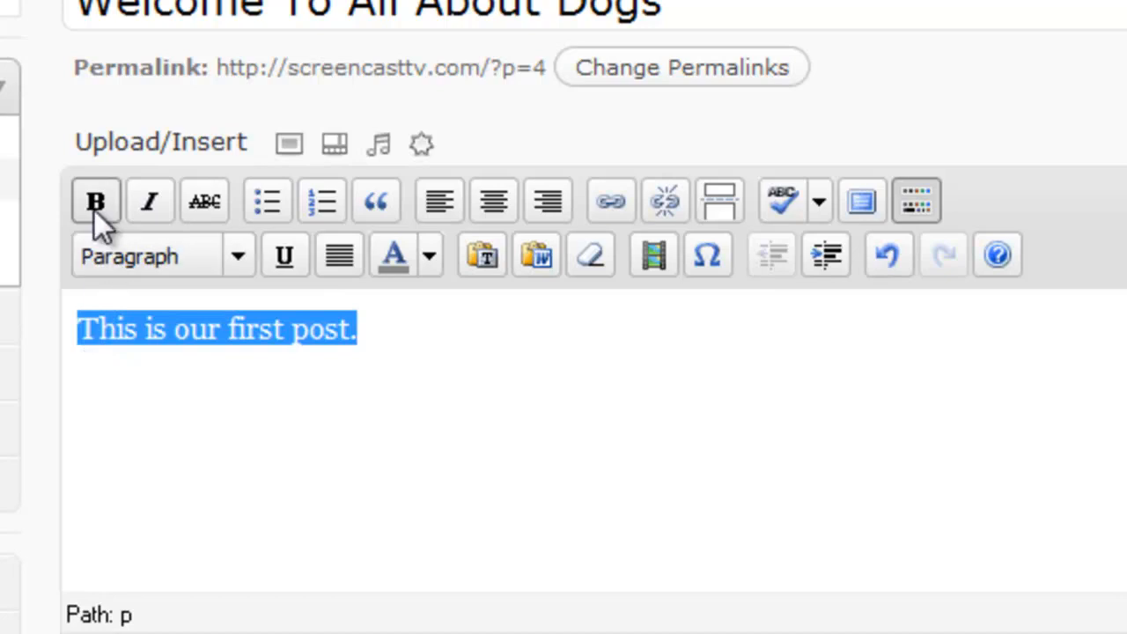
{"action": "mouse_move", "coordinate": [95, 201]}
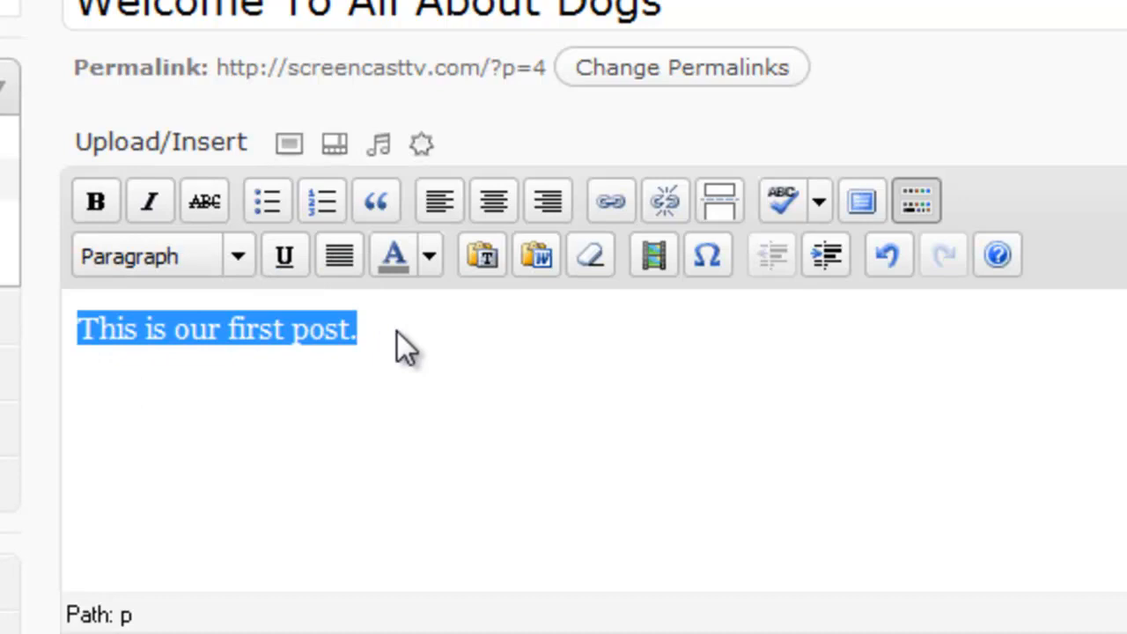
{"action": "left_click", "coordinate": [95, 201]}
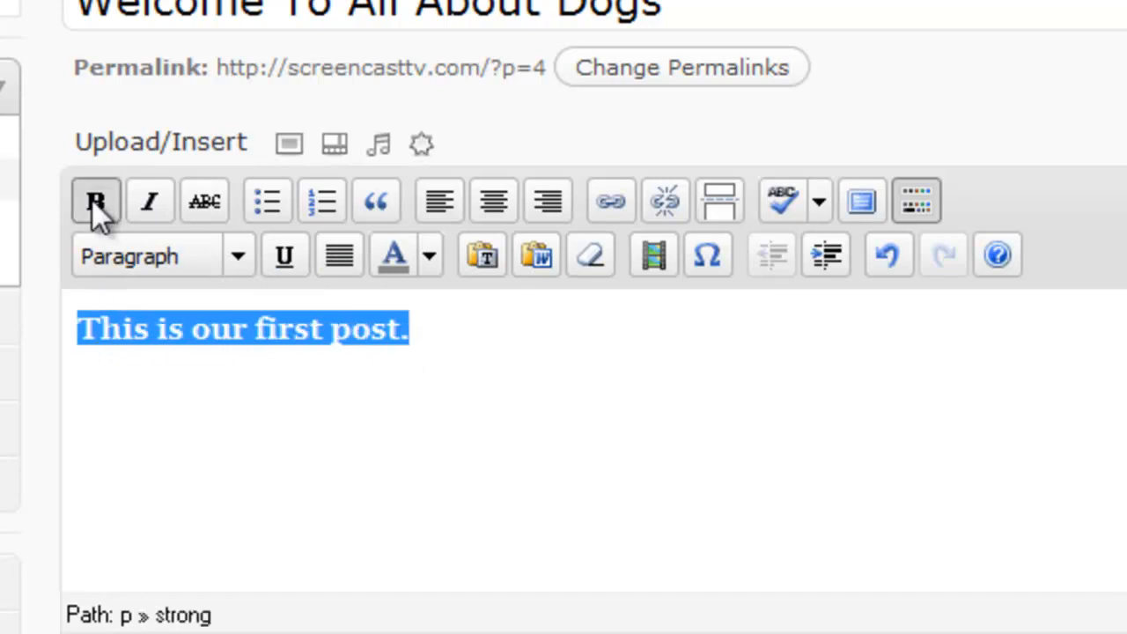
{"action": "mouse_move", "coordinate": [149, 201]}
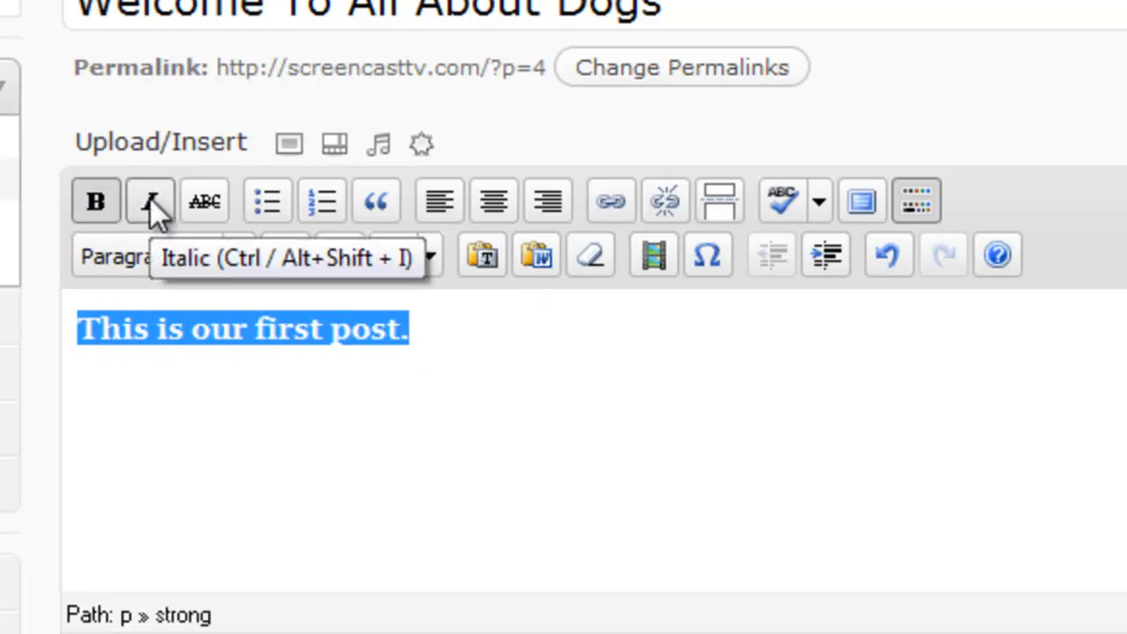
{"action": "mouse_move", "coordinate": [204, 201]}
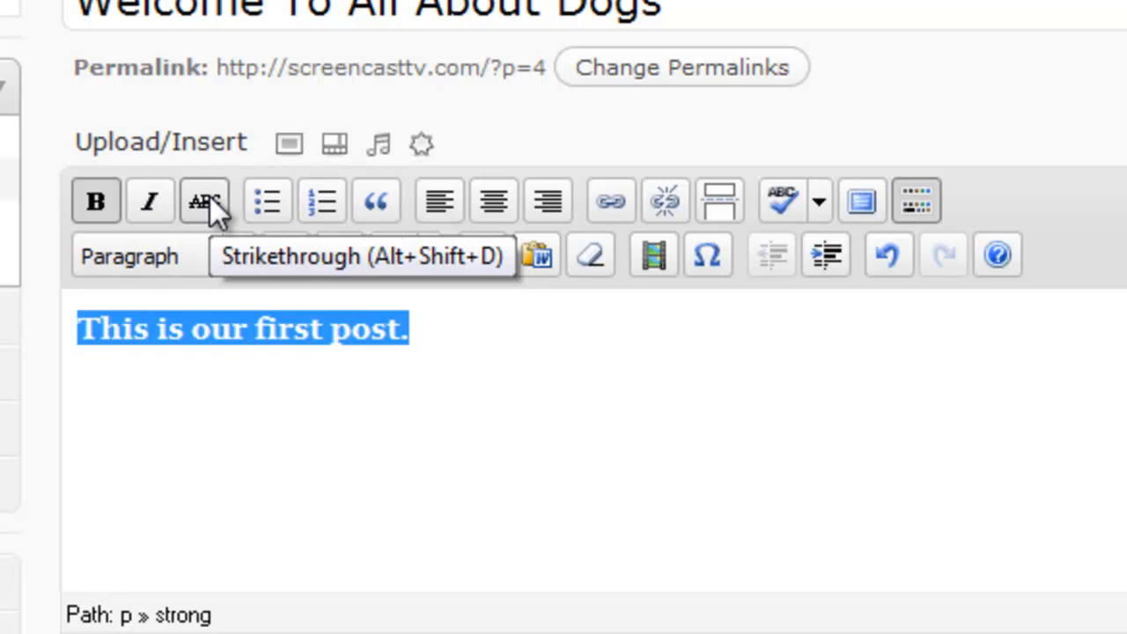
{"action": "mouse_move", "coordinate": [268, 200]}
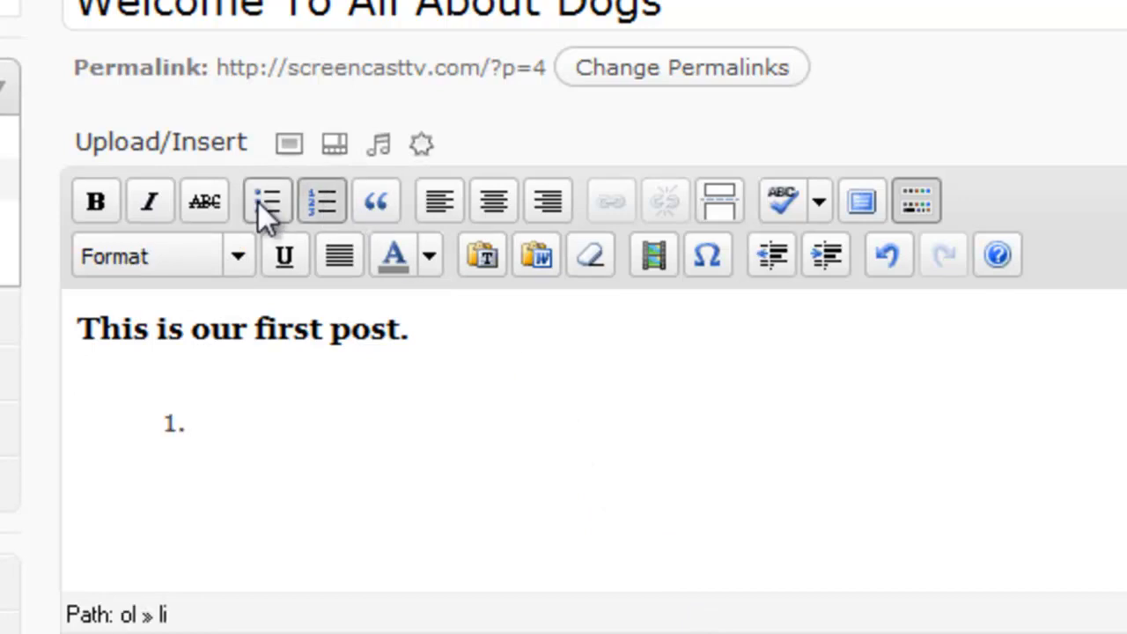
{"action": "left_click", "coordinate": [268, 201]}
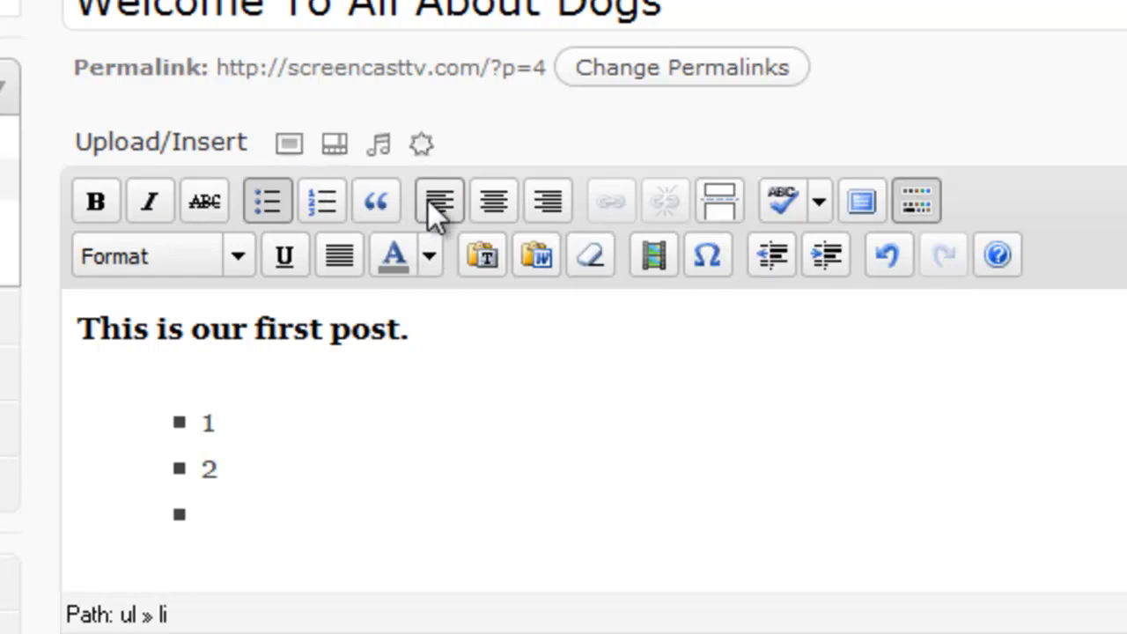
{"action": "mouse_move", "coordinate": [493, 201]}
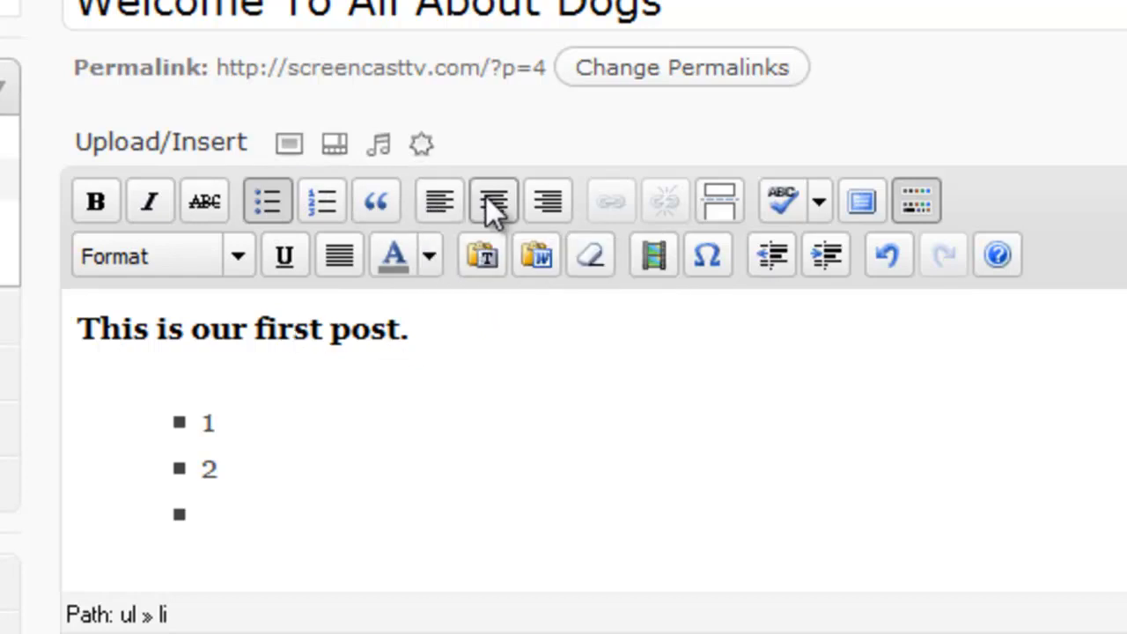
Step: Center the bold line 'This is our first post.' above the list
{"action": "triple_click", "coordinate": [243, 329]}
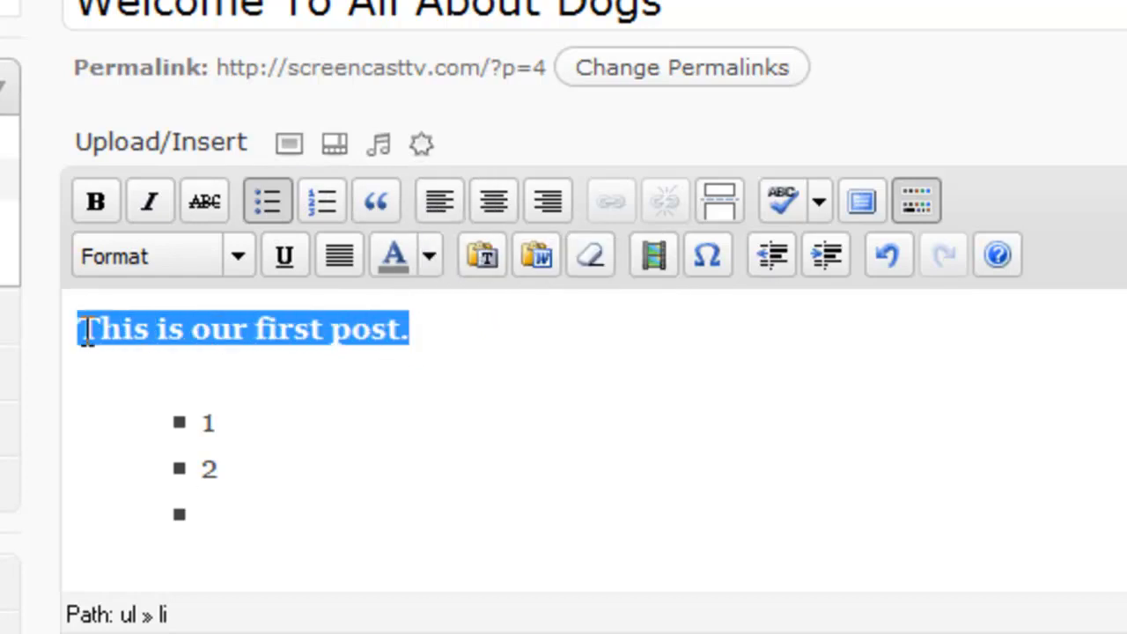
{"action": "left_click", "coordinate": [96, 201]}
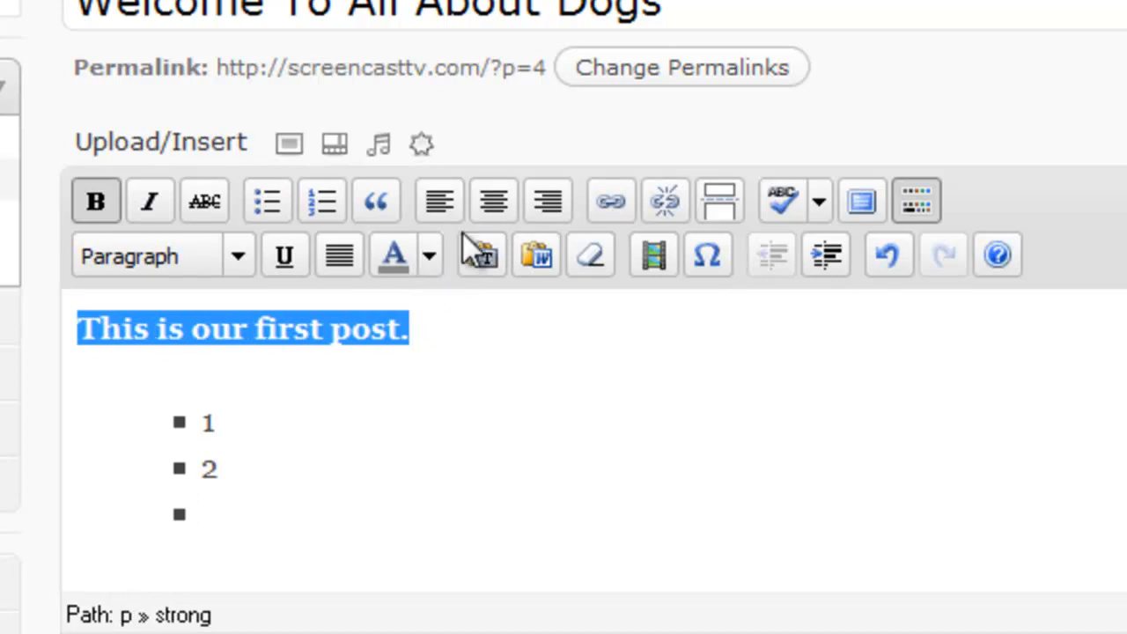
{"action": "left_click", "coordinate": [493, 201]}
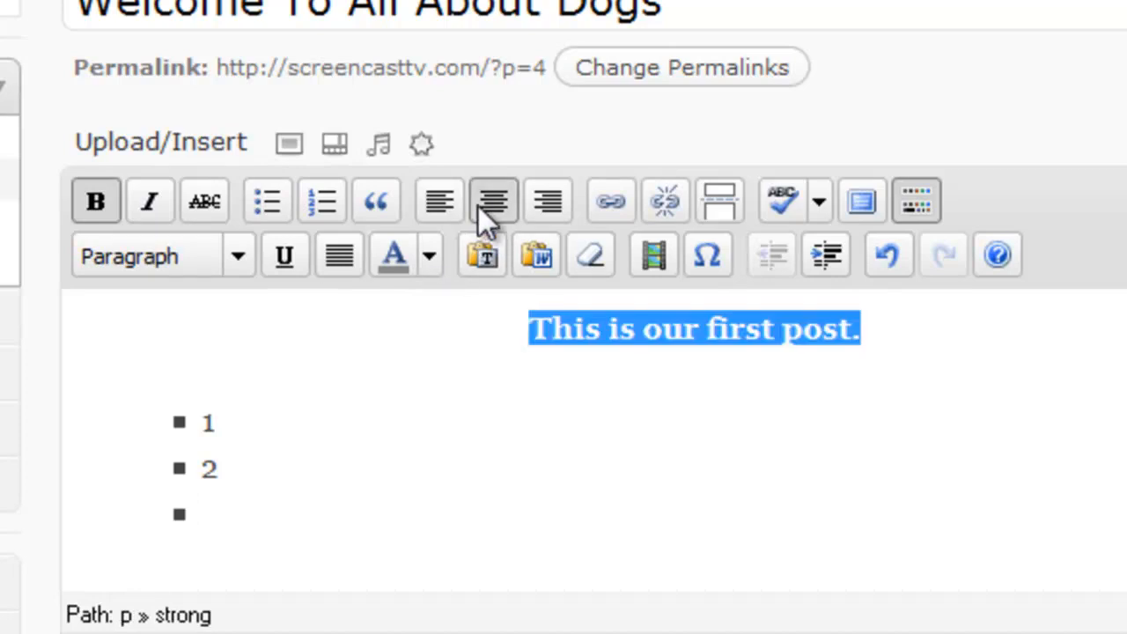
{"action": "left_click", "coordinate": [440, 200]}
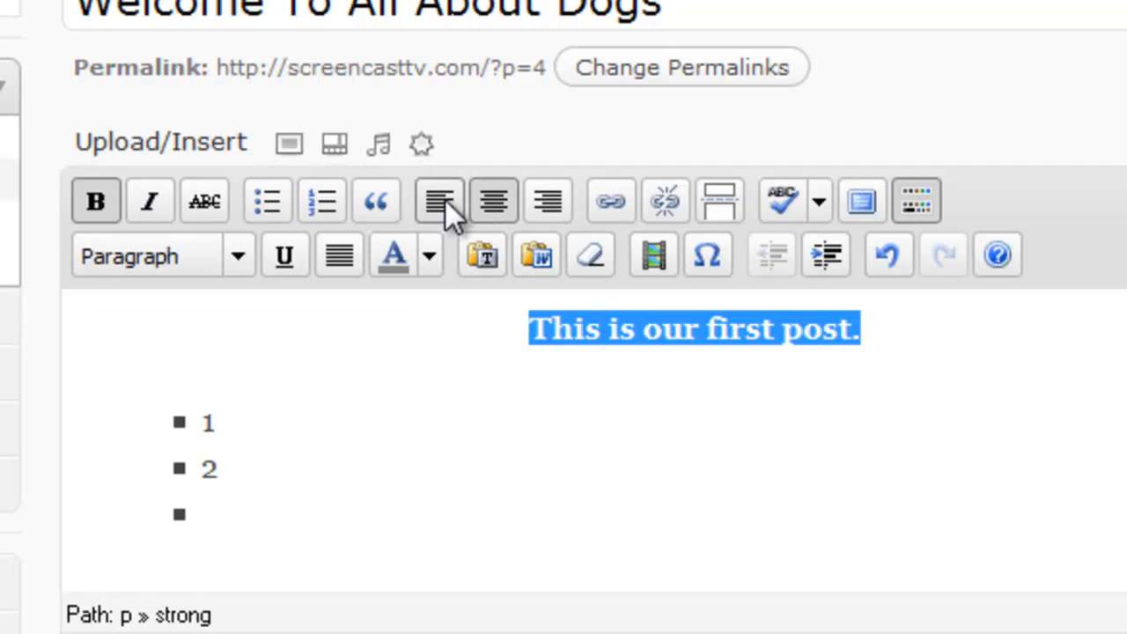
{"action": "mouse_move", "coordinate": [546, 201]}
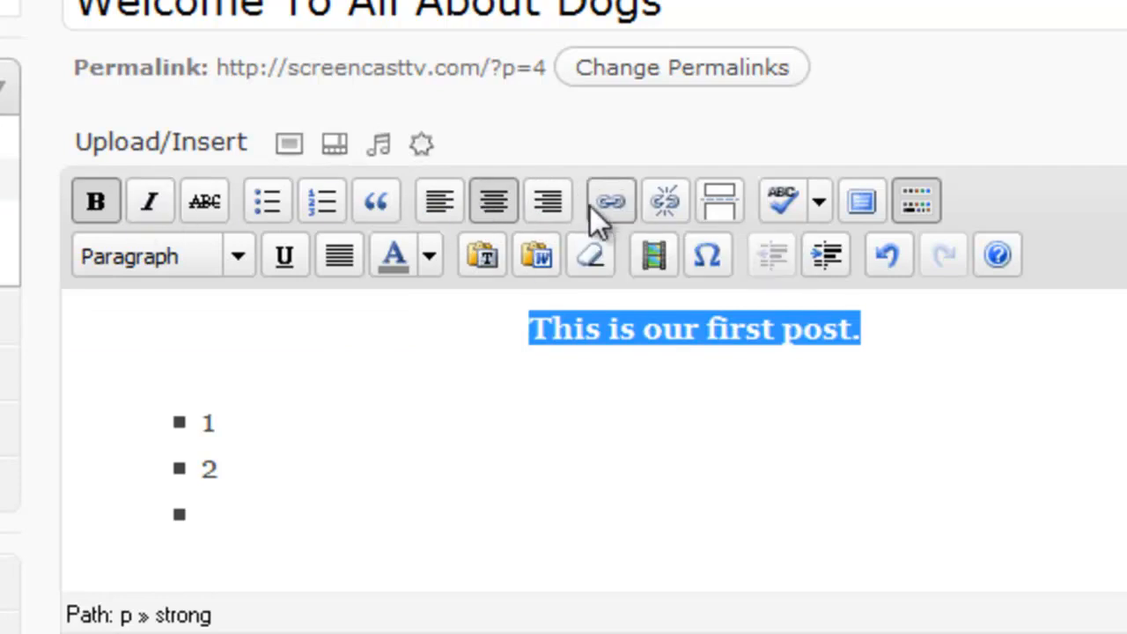
{"action": "mouse_move", "coordinate": [548, 200]}
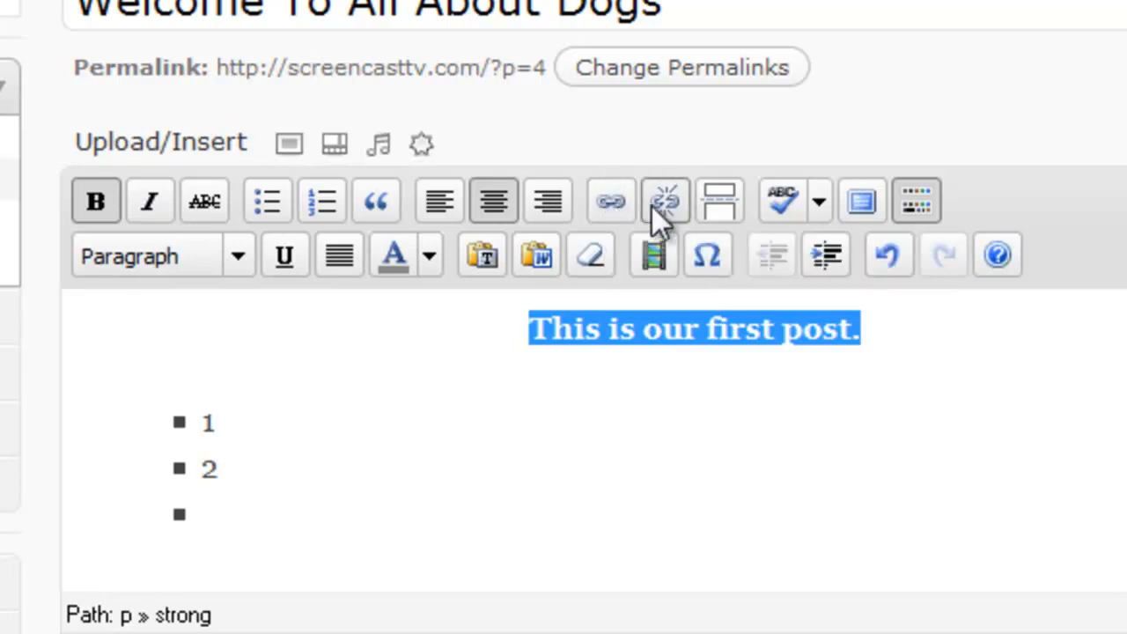
{"action": "mouse_move", "coordinate": [720, 201]}
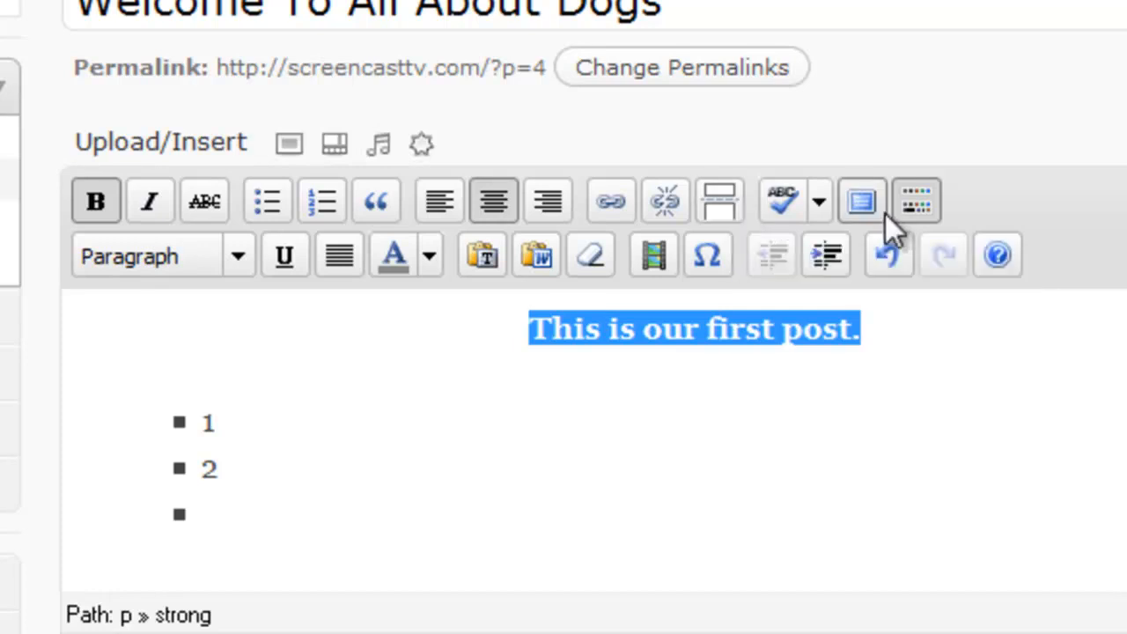
{"action": "left_click", "coordinate": [819, 200]}
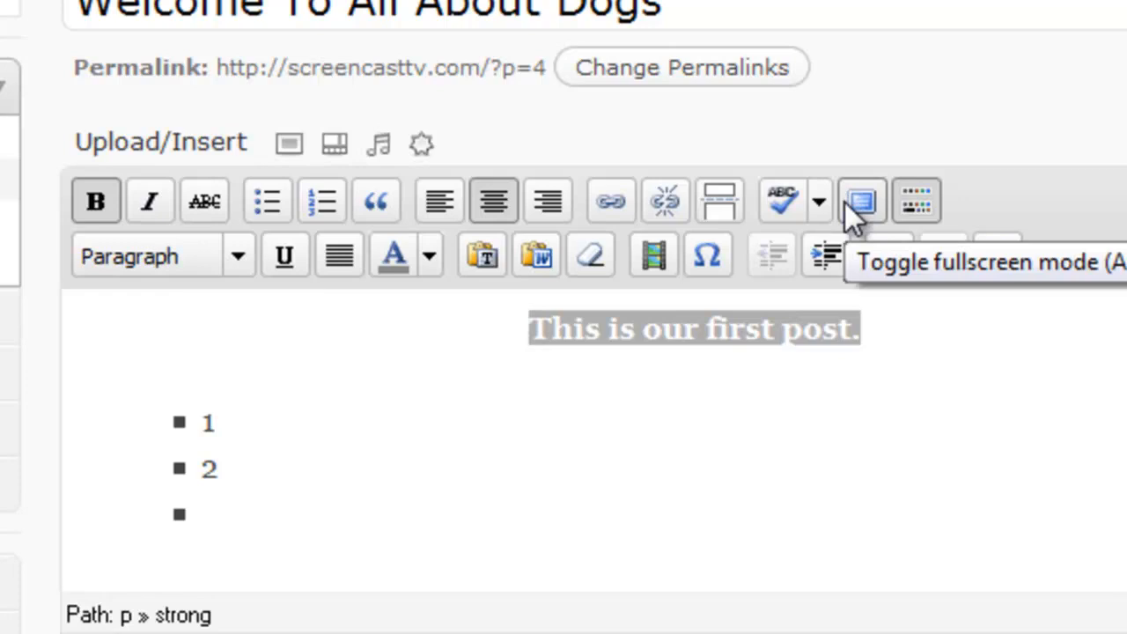
{"action": "mouse_move", "coordinate": [861, 214]}
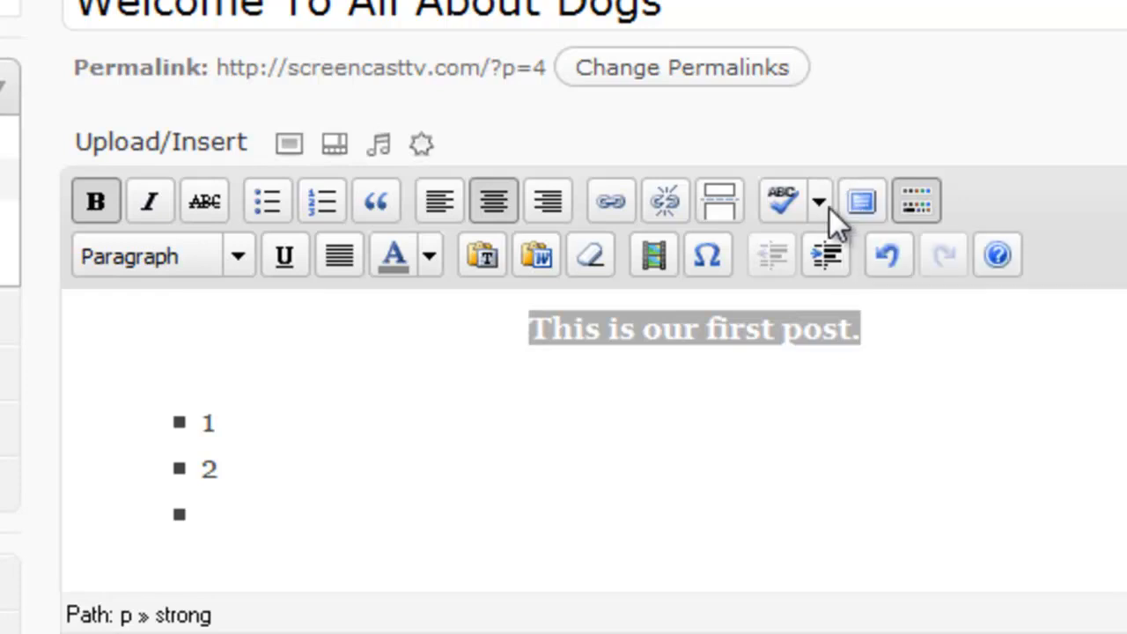
{"action": "left_click", "coordinate": [208, 421]}
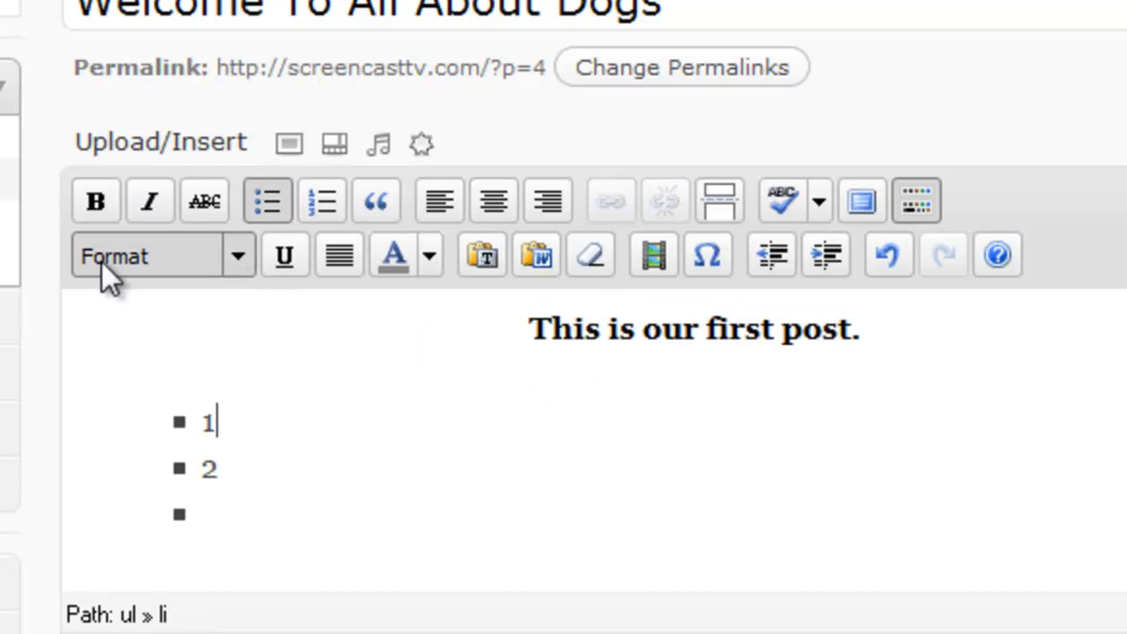
{"action": "mouse_move", "coordinate": [245, 265]}
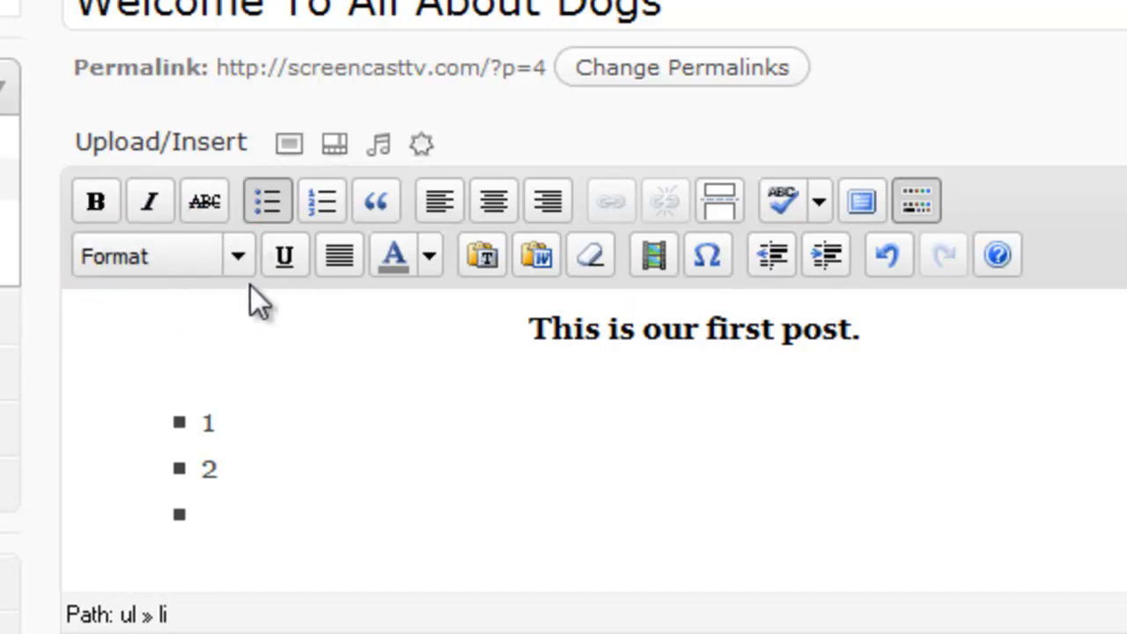
Step: Try the opening line as Heading 1, then return it to a left-aligned bold paragraph
{"action": "left_click_drag", "start_coordinate": [530, 329], "coordinate": [824, 329]}
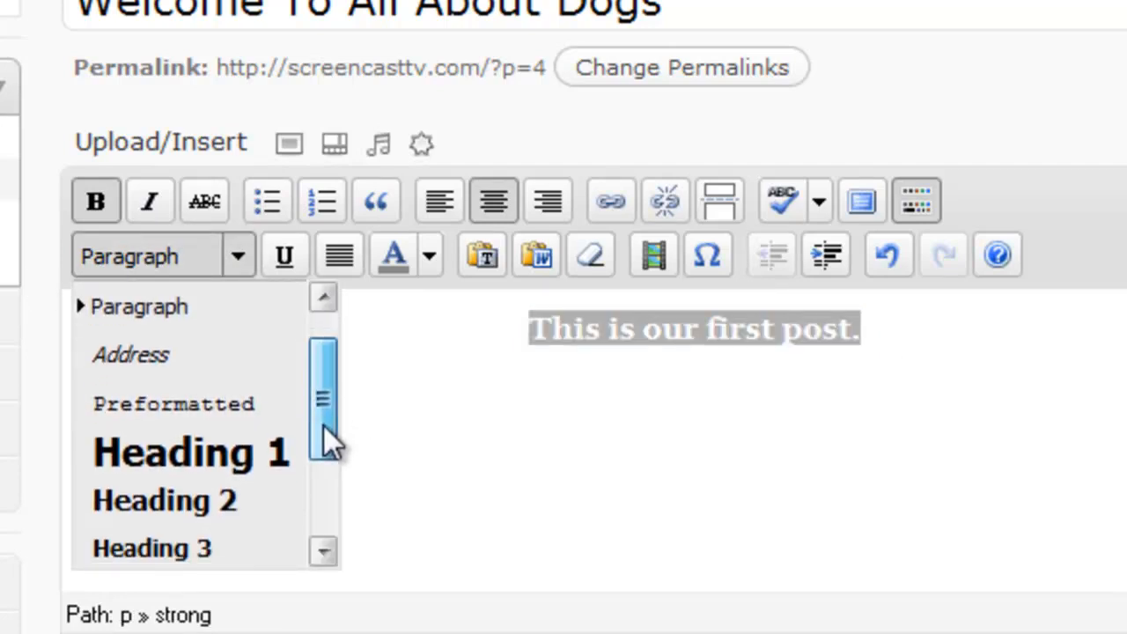
{"action": "left_click", "coordinate": [190, 450]}
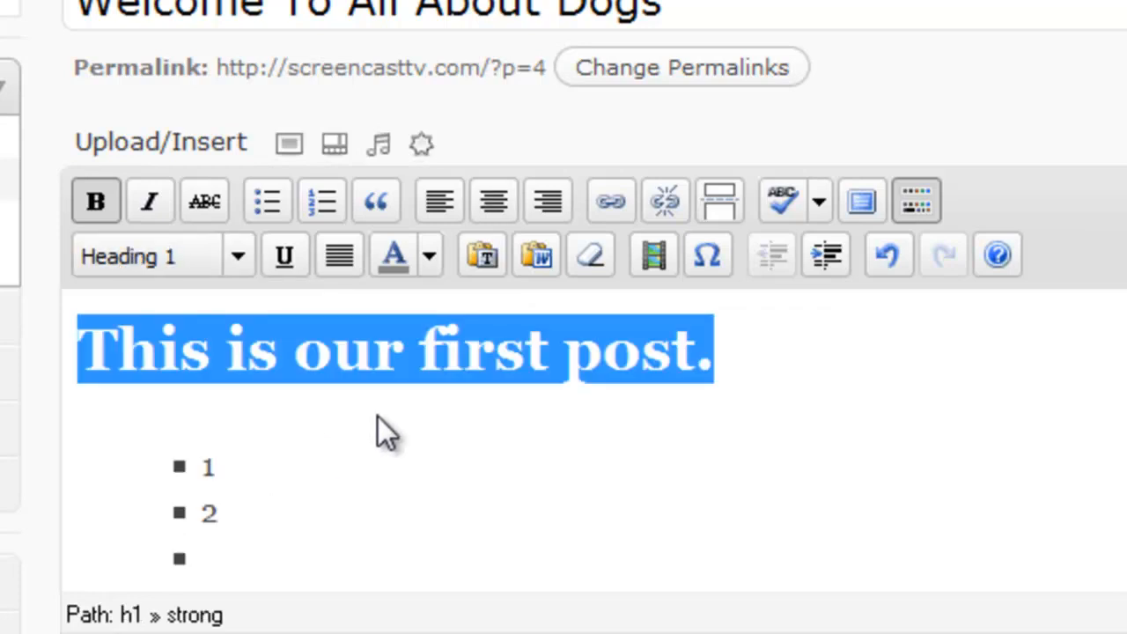
{"action": "mouse_move", "coordinate": [268, 331]}
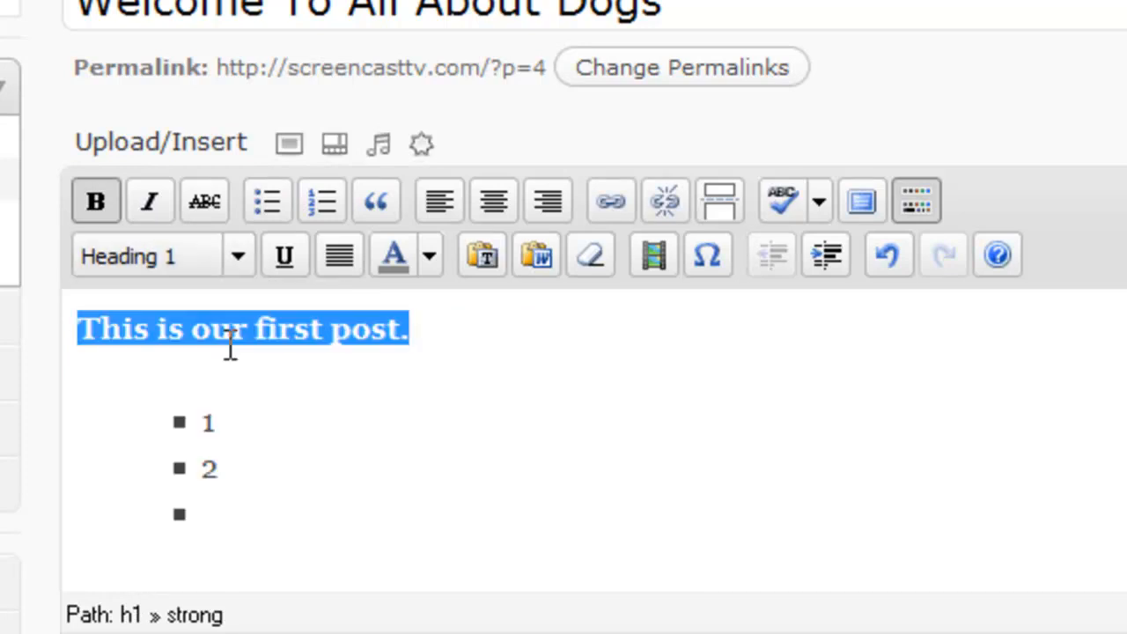
{"action": "left_click", "coordinate": [159, 256]}
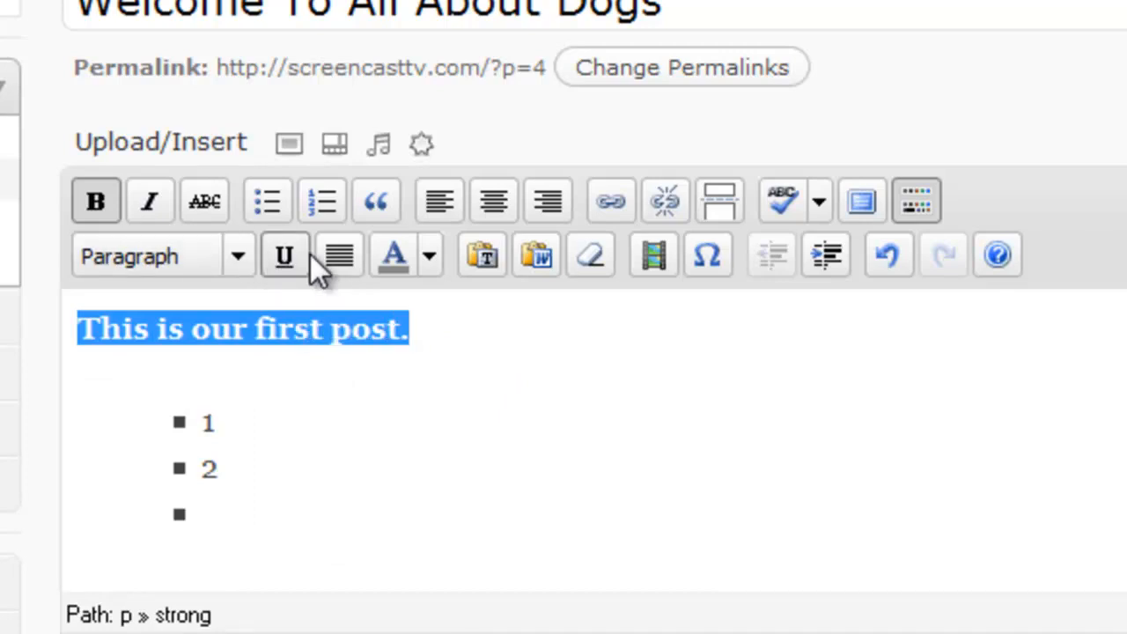
{"action": "mouse_move", "coordinate": [395, 255]}
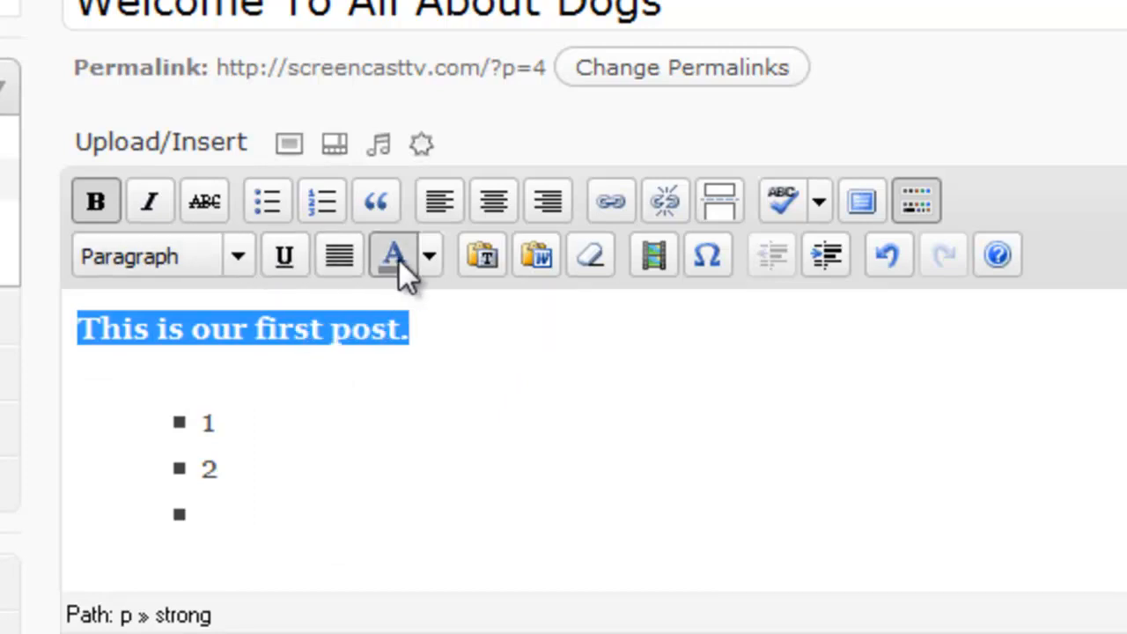
Step: Add a line reading 'red text.' in red below the opening sentence
{"action": "left_click", "coordinate": [394, 256]}
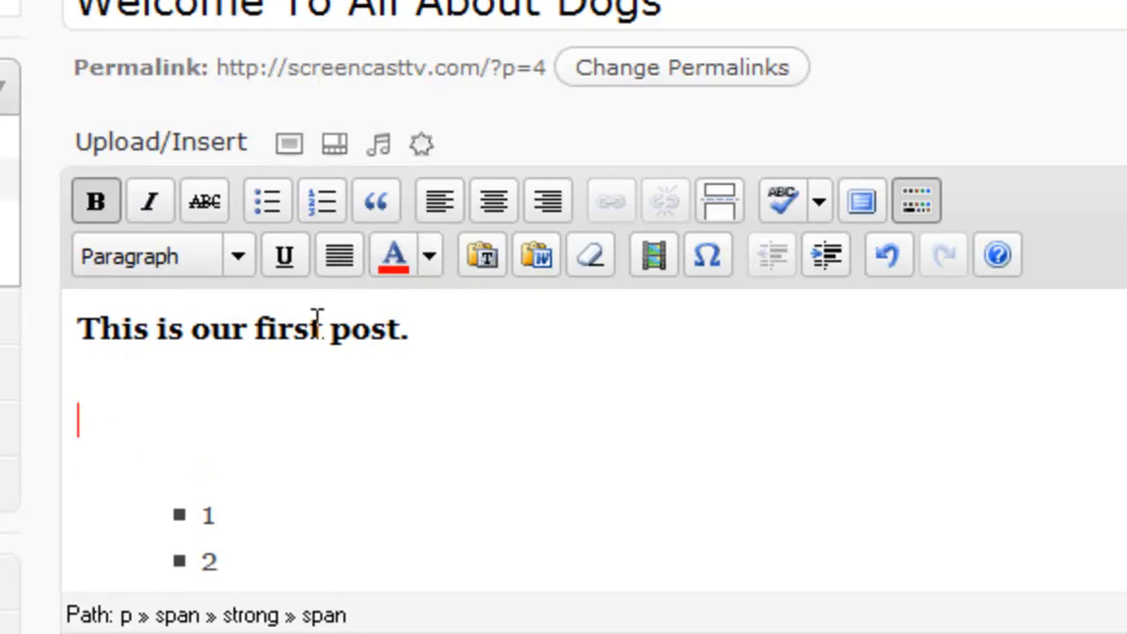
{"action": "left_click", "coordinate": [430, 254]}
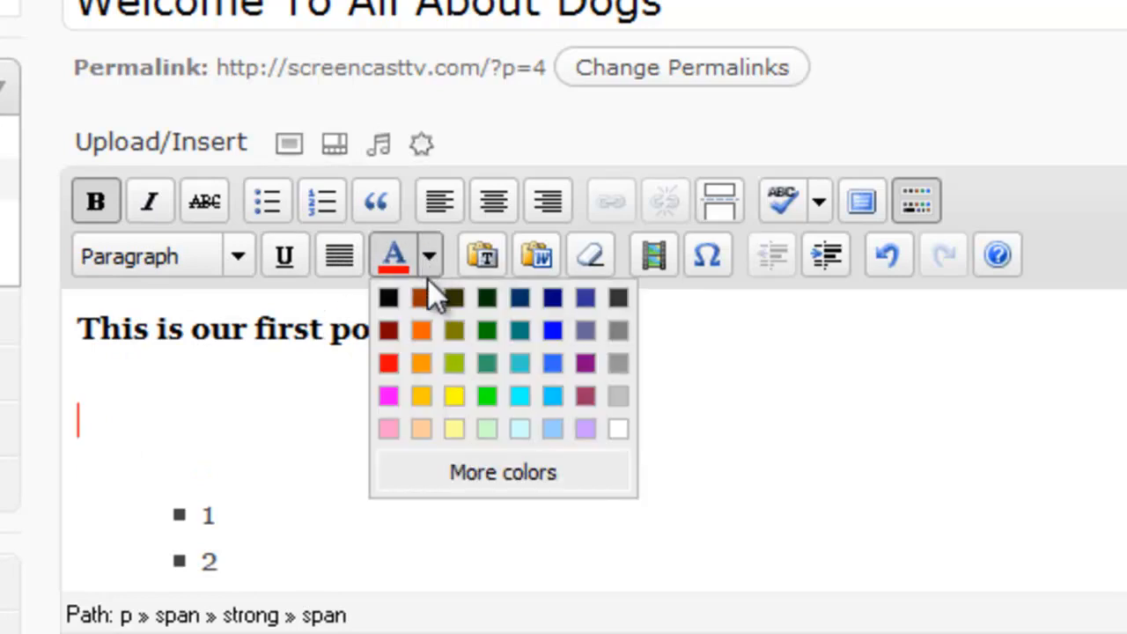
{"action": "left_click", "coordinate": [192, 412]}
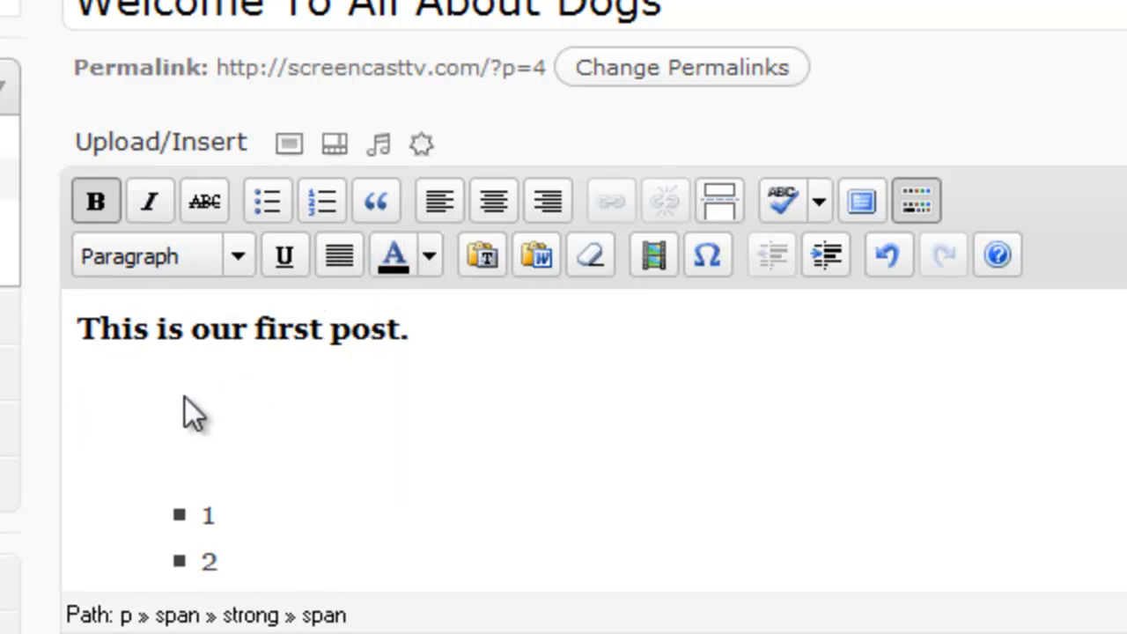
{"action": "type", "text": "red text"}
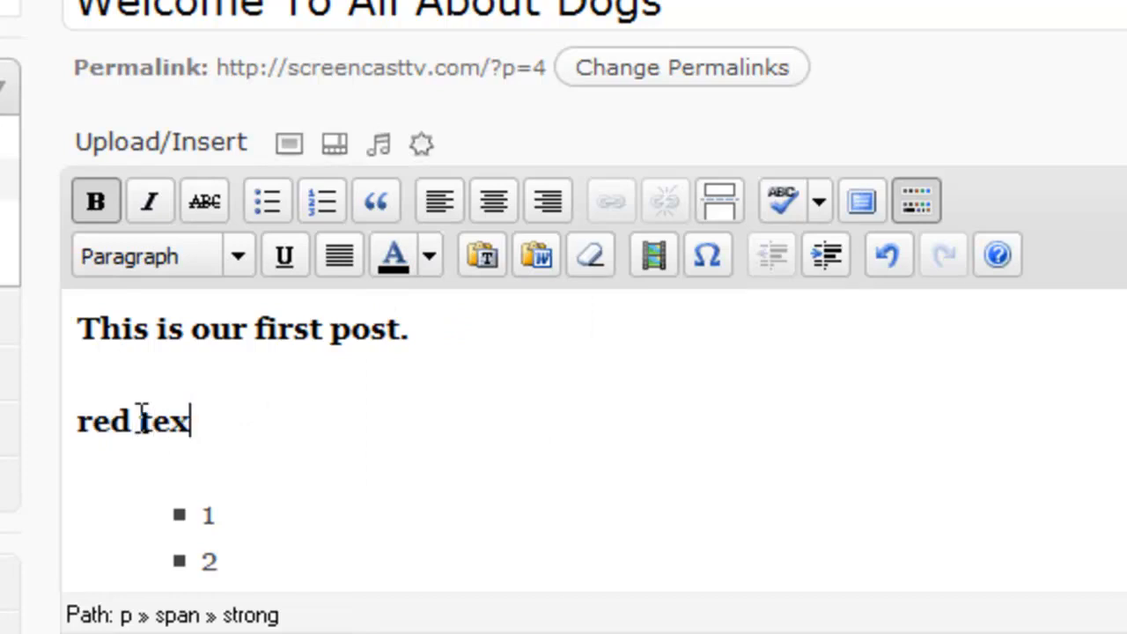
{"action": "type", "text": "t."}
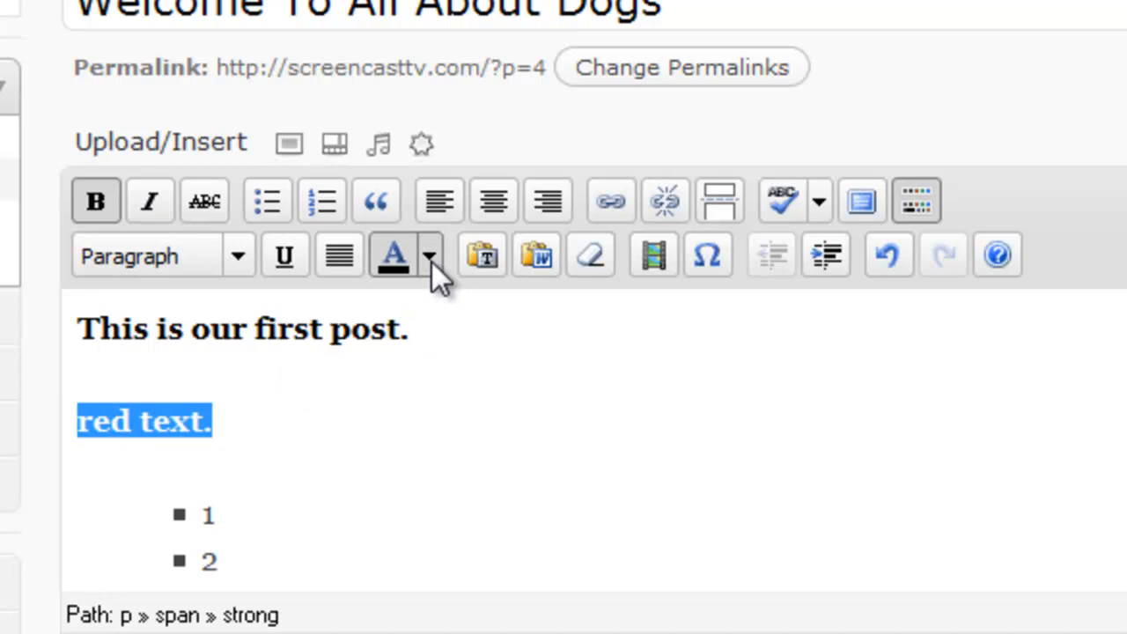
{"action": "left_click", "coordinate": [393, 255]}
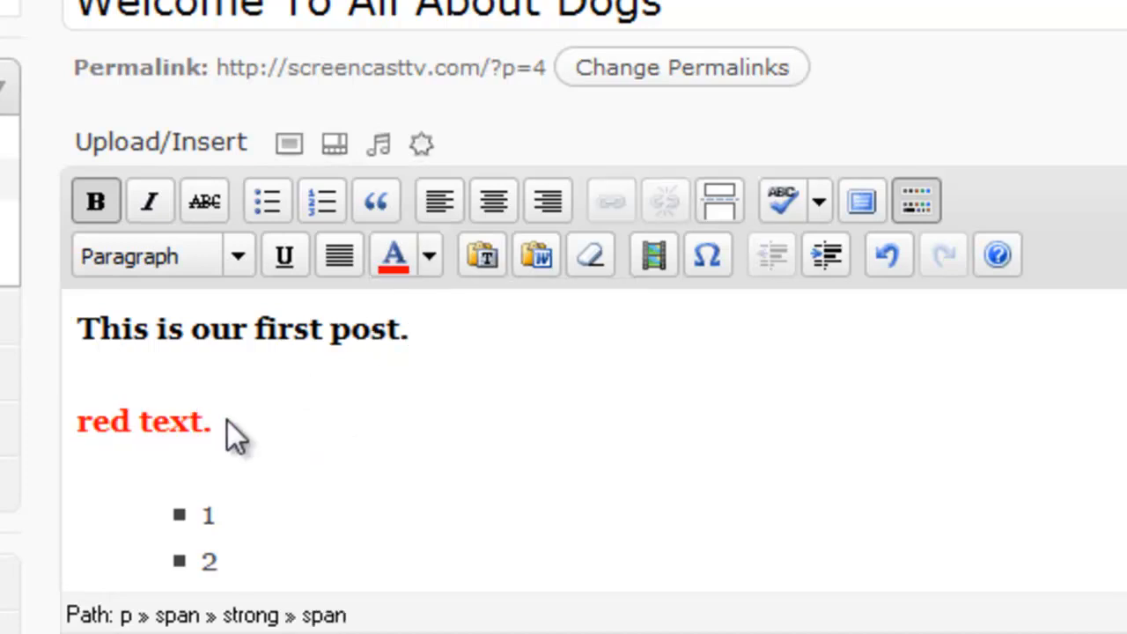
{"action": "mouse_move", "coordinate": [483, 253]}
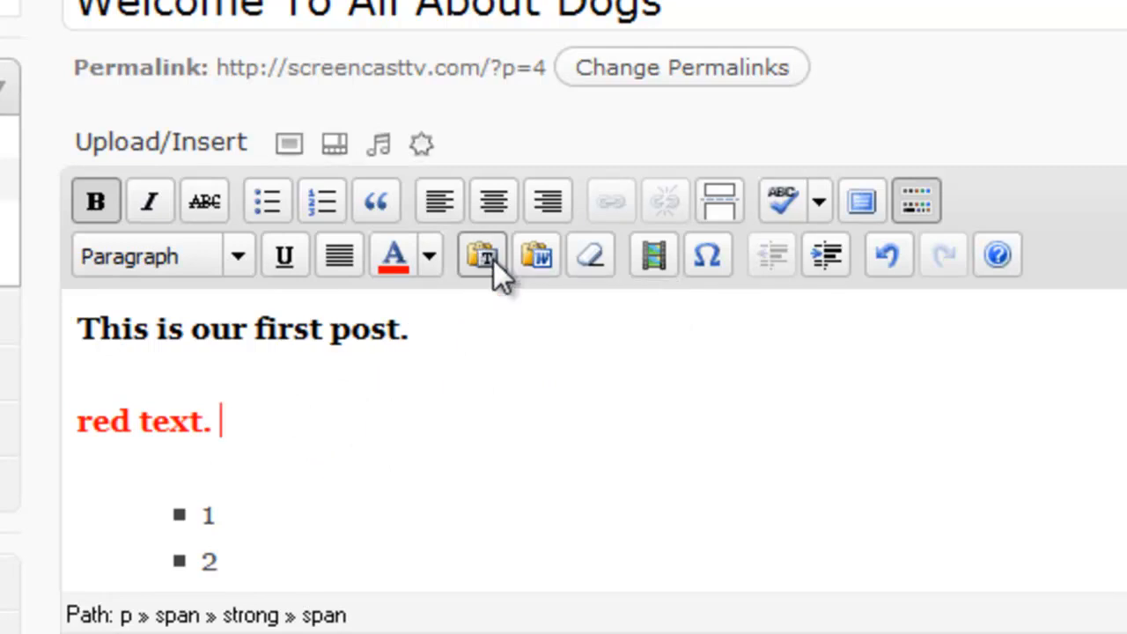
{"action": "mouse_move", "coordinate": [482, 254]}
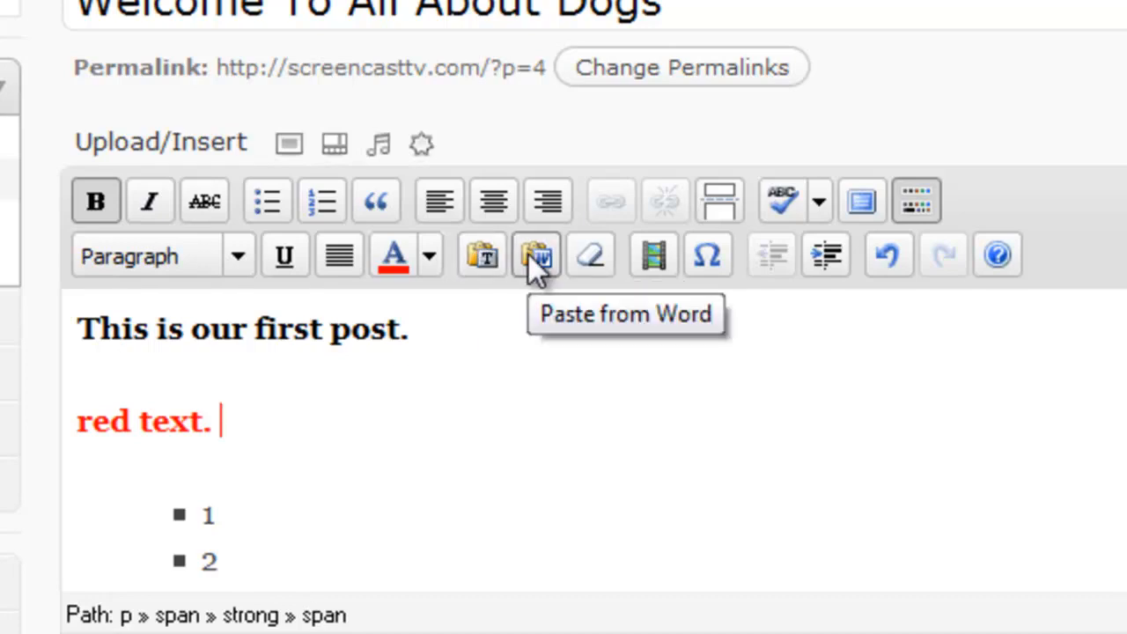
{"action": "mouse_move", "coordinate": [542, 272]}
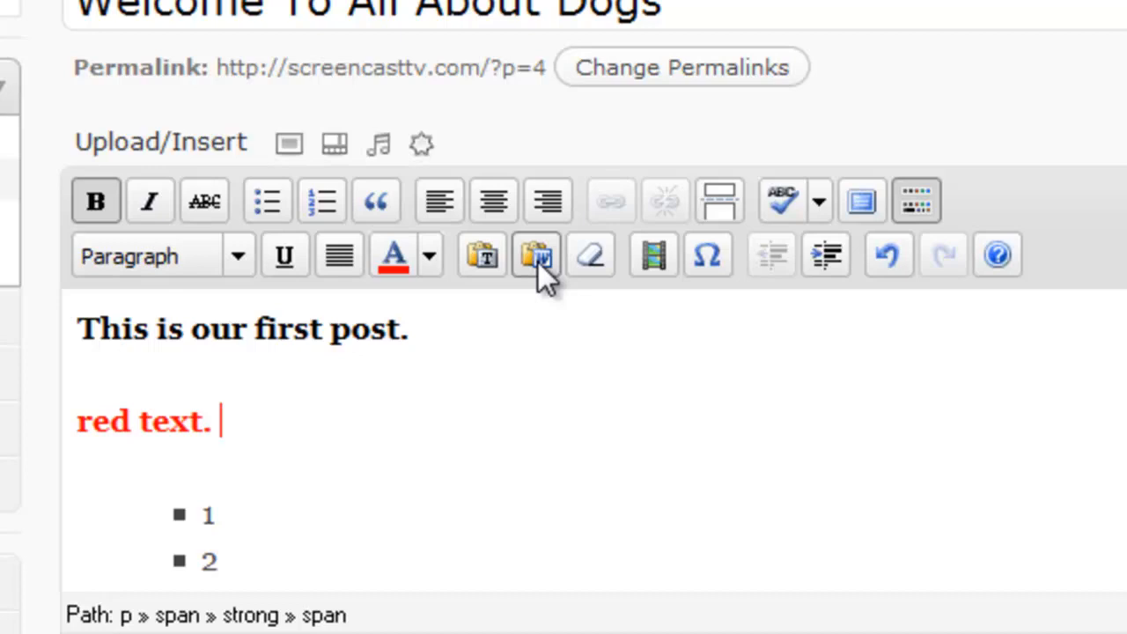
{"action": "mouse_move", "coordinate": [536, 254]}
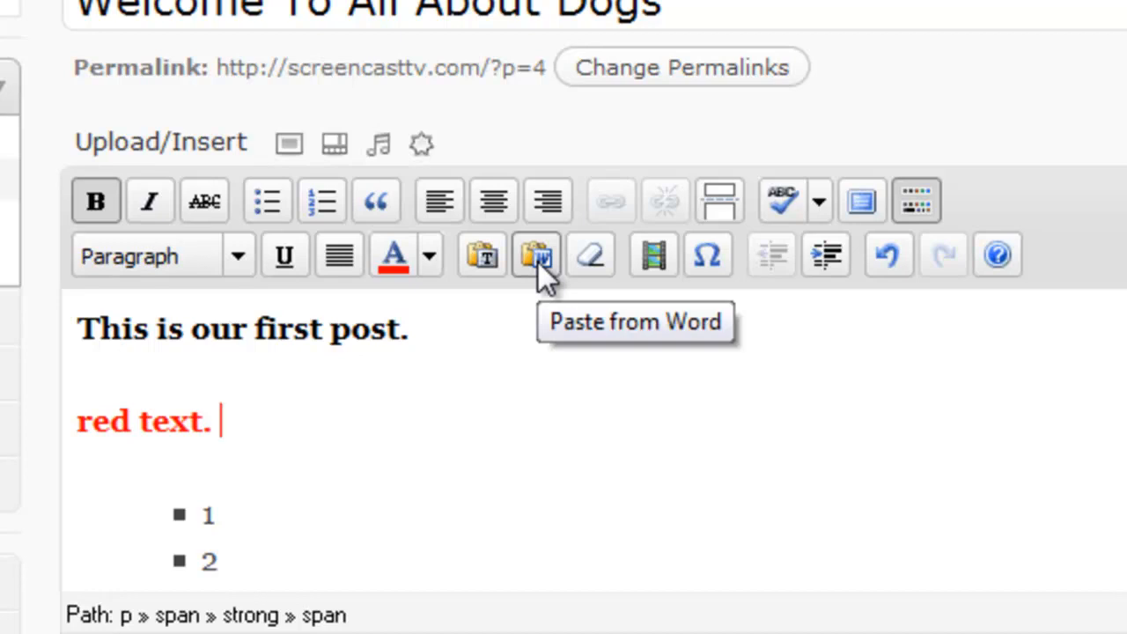
{"action": "left_click", "coordinate": [535, 256]}
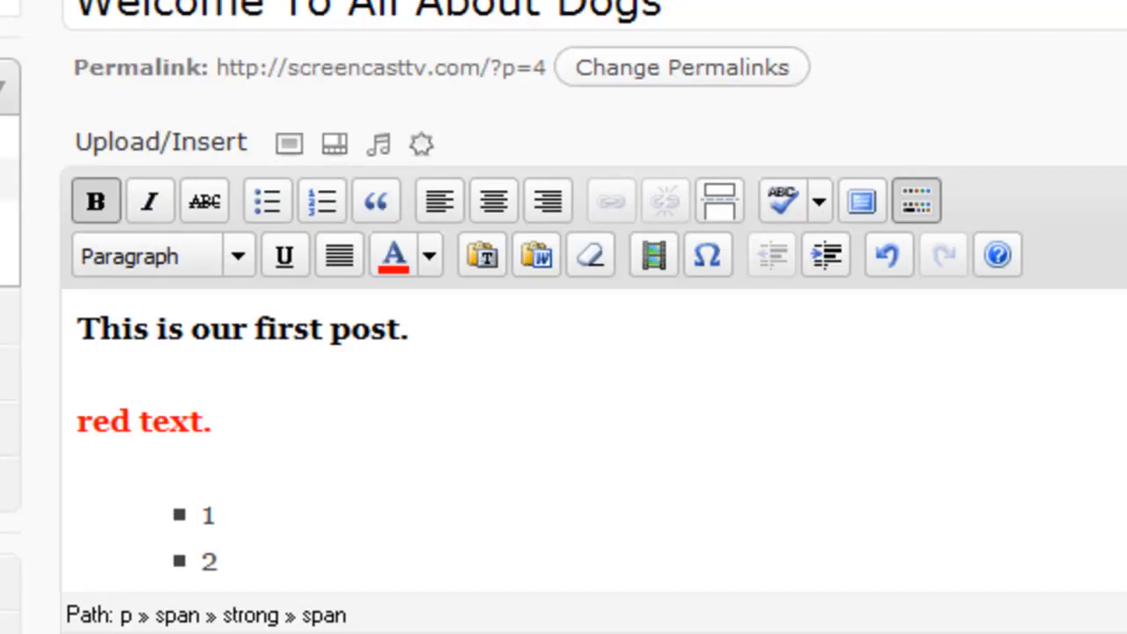
{"action": "mouse_move", "coordinate": [590, 255]}
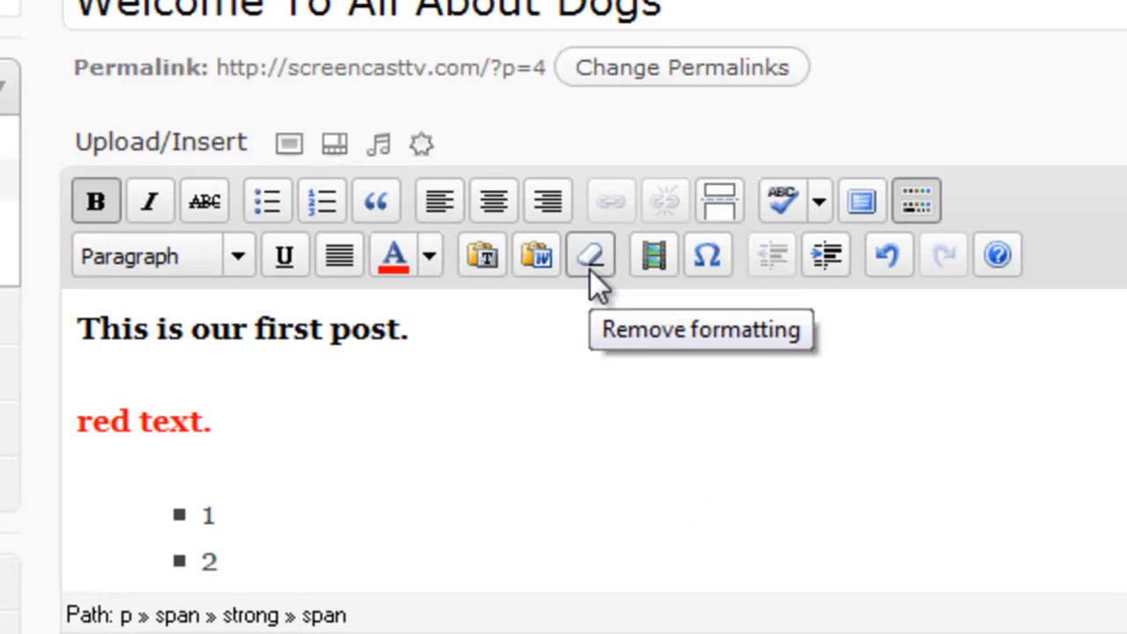
{"action": "mouse_move", "coordinate": [653, 255]}
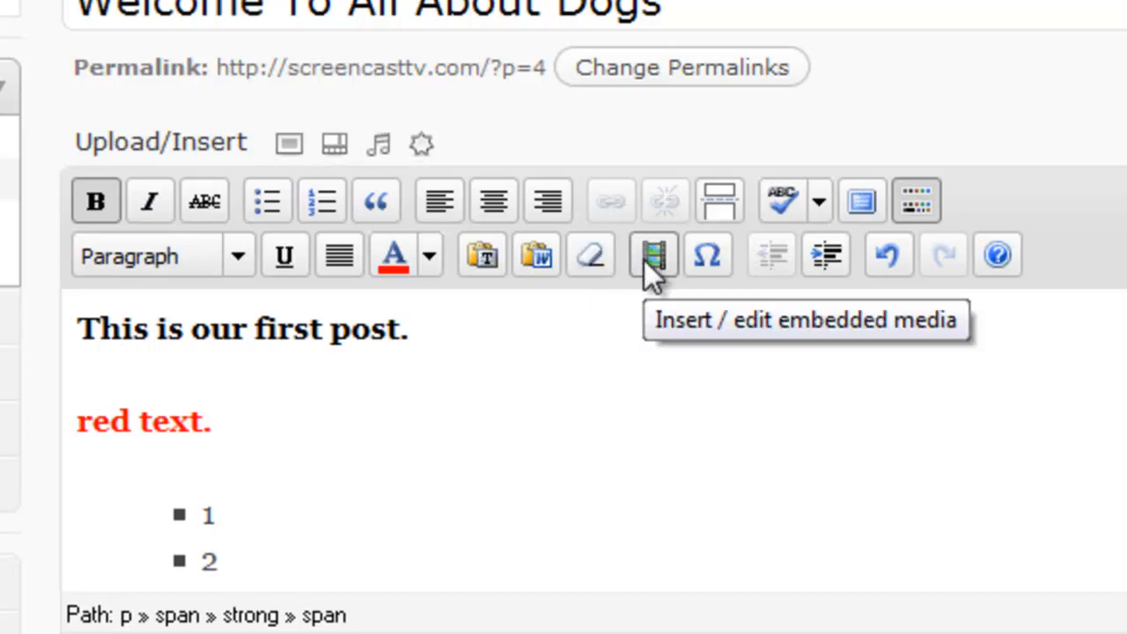
{"action": "mouse_move", "coordinate": [708, 256]}
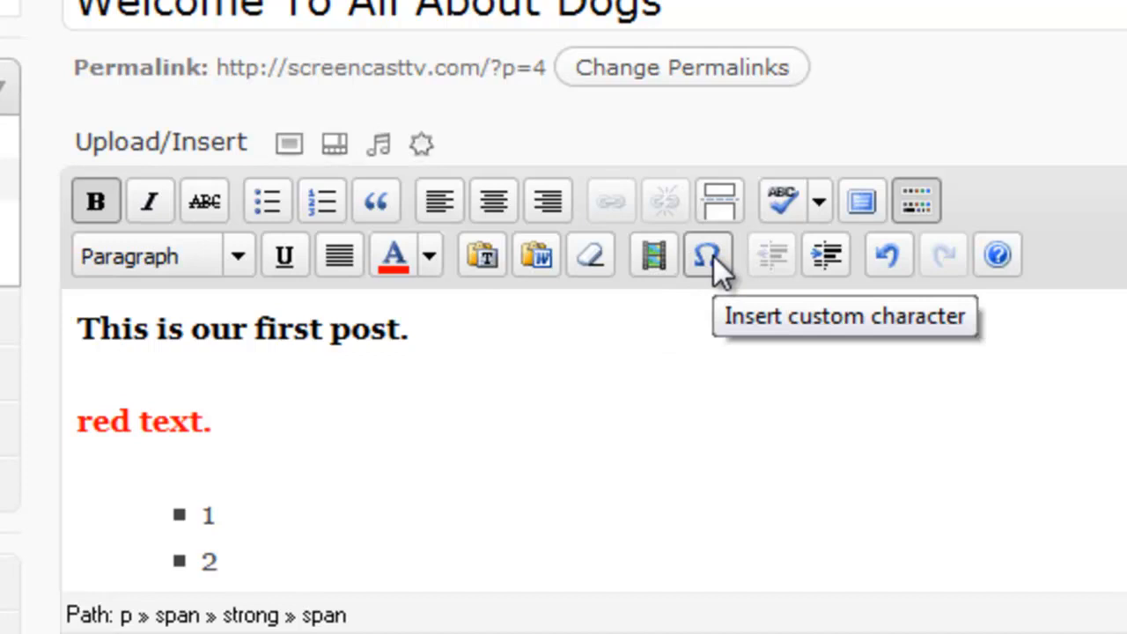
{"action": "mouse_move", "coordinate": [826, 255]}
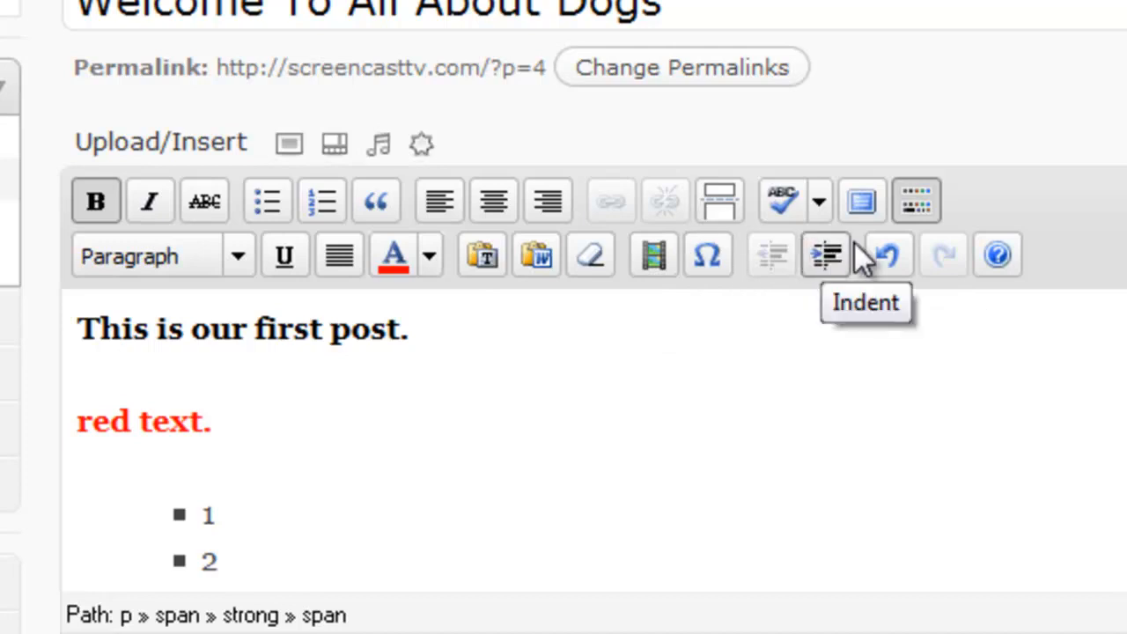
{"action": "mouse_move", "coordinate": [496, 414]}
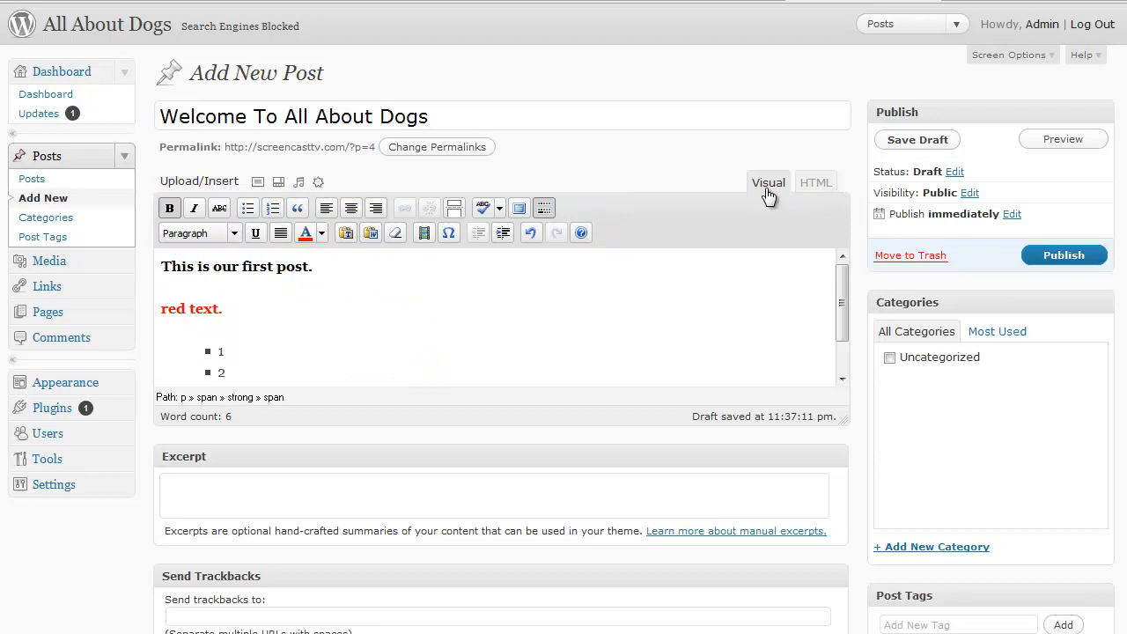
{"action": "mouse_move", "coordinate": [768, 181]}
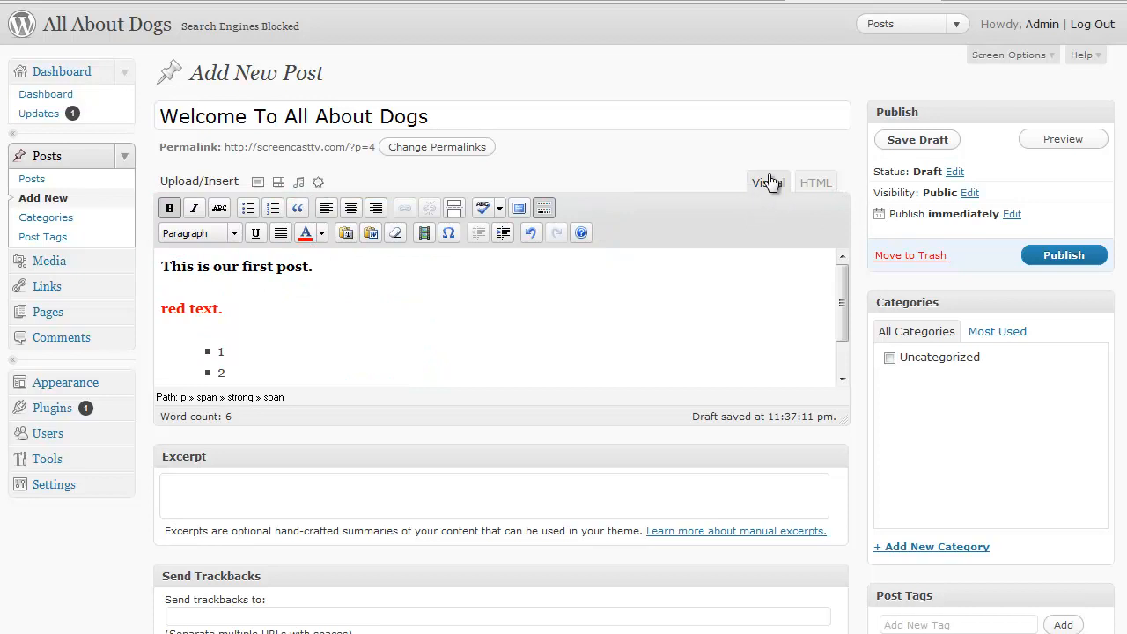
{"action": "mouse_move", "coordinate": [834, 201]}
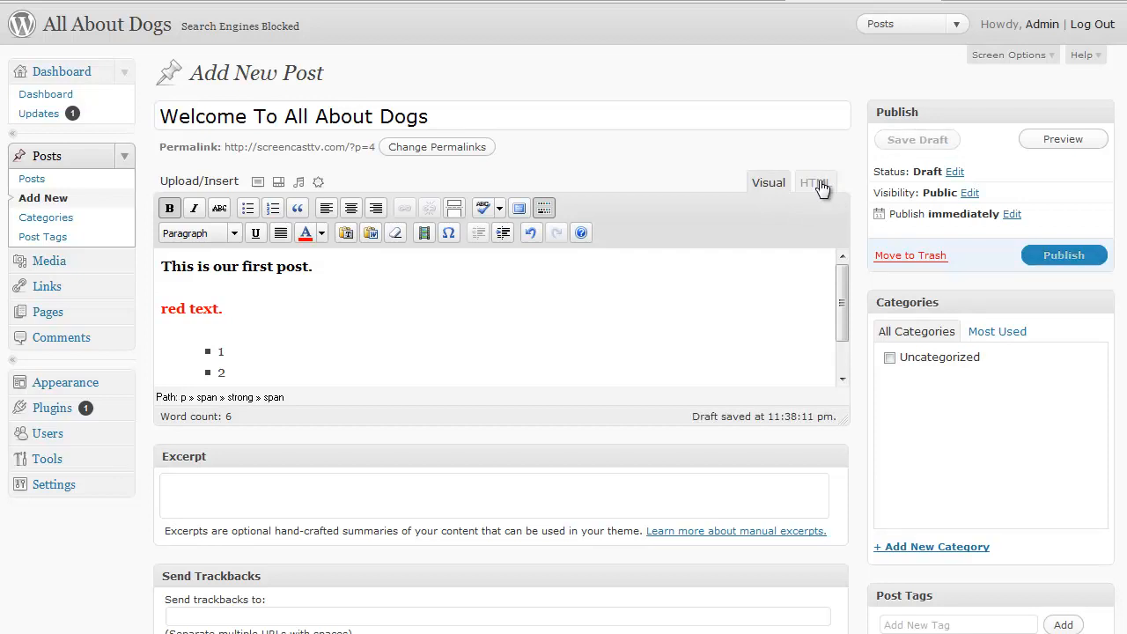
{"action": "left_click", "coordinate": [814, 181]}
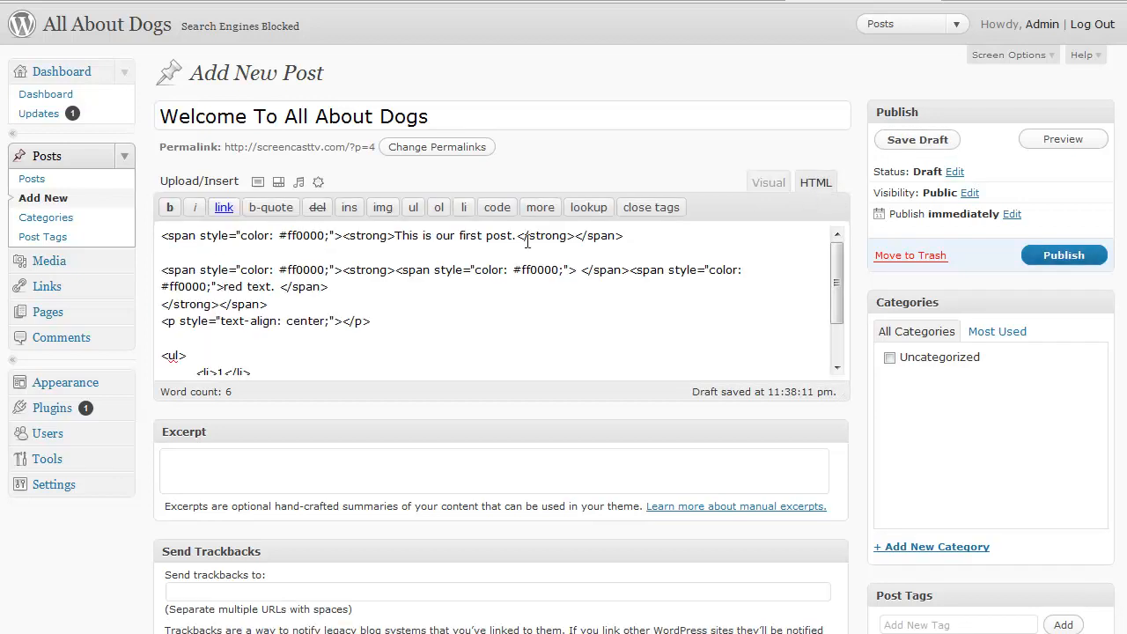
{"action": "scroll", "scroll_direction": "down", "scroll_amount": 3}
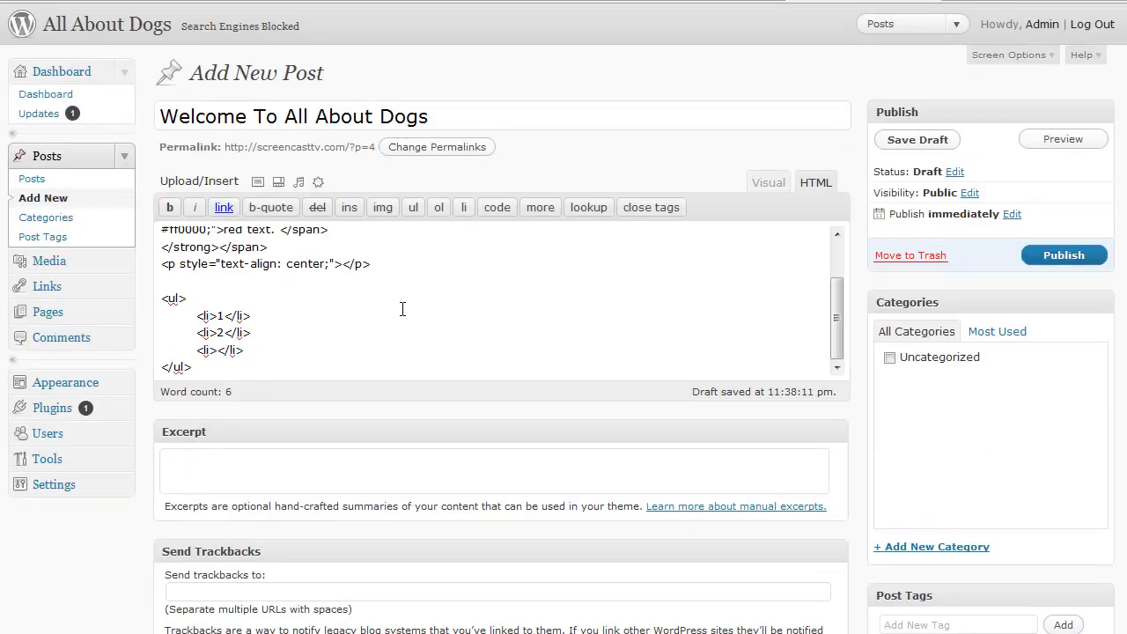
{"action": "left_click", "coordinate": [768, 181]}
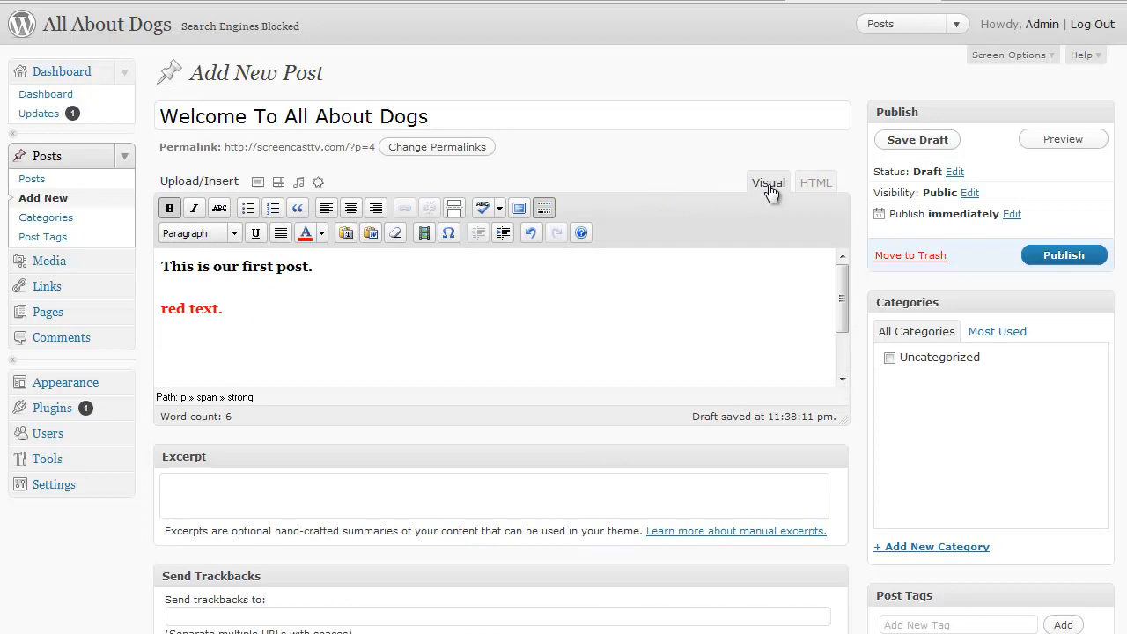
{"action": "mouse_move", "coordinate": [746, 227]}
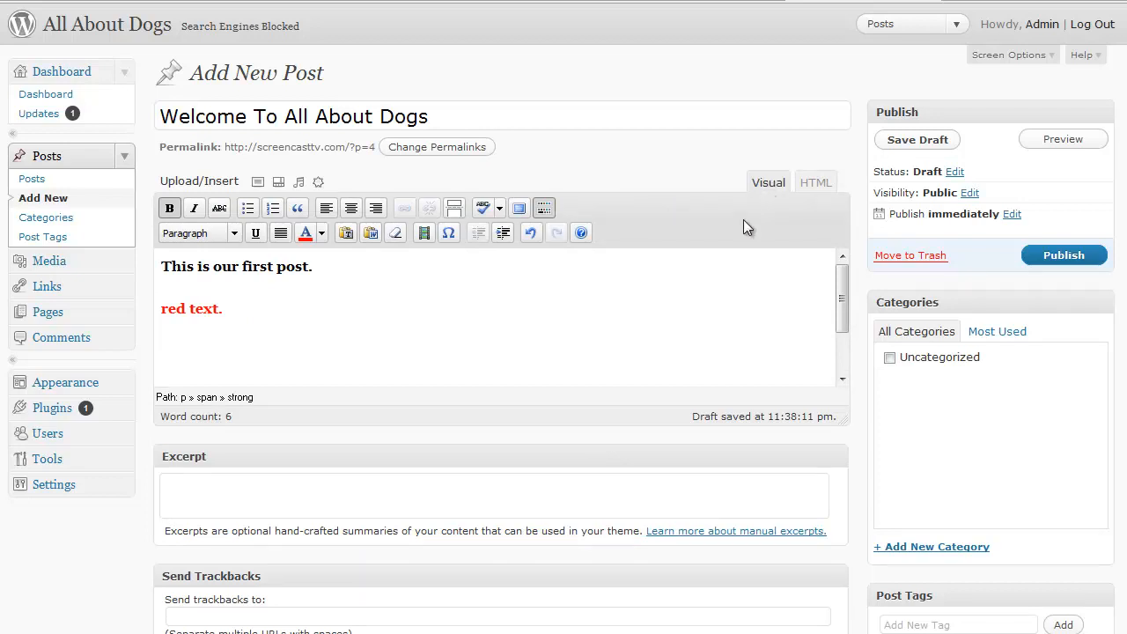
{"action": "scroll", "scroll_direction": "down", "scroll_amount": 3}
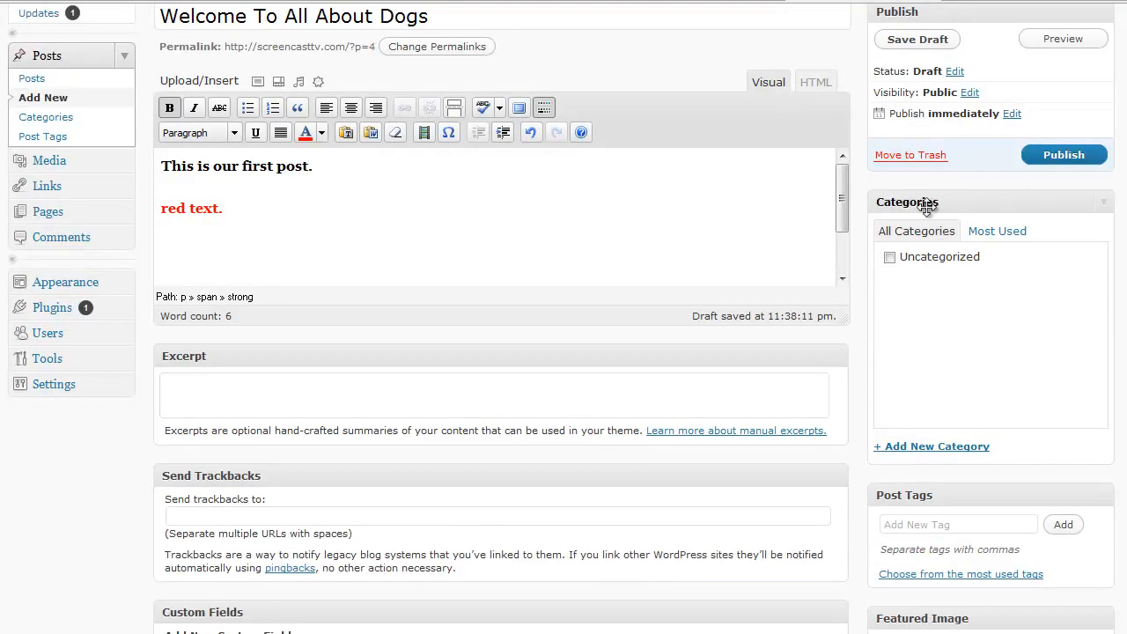
{"action": "mouse_move", "coordinate": [935, 352]}
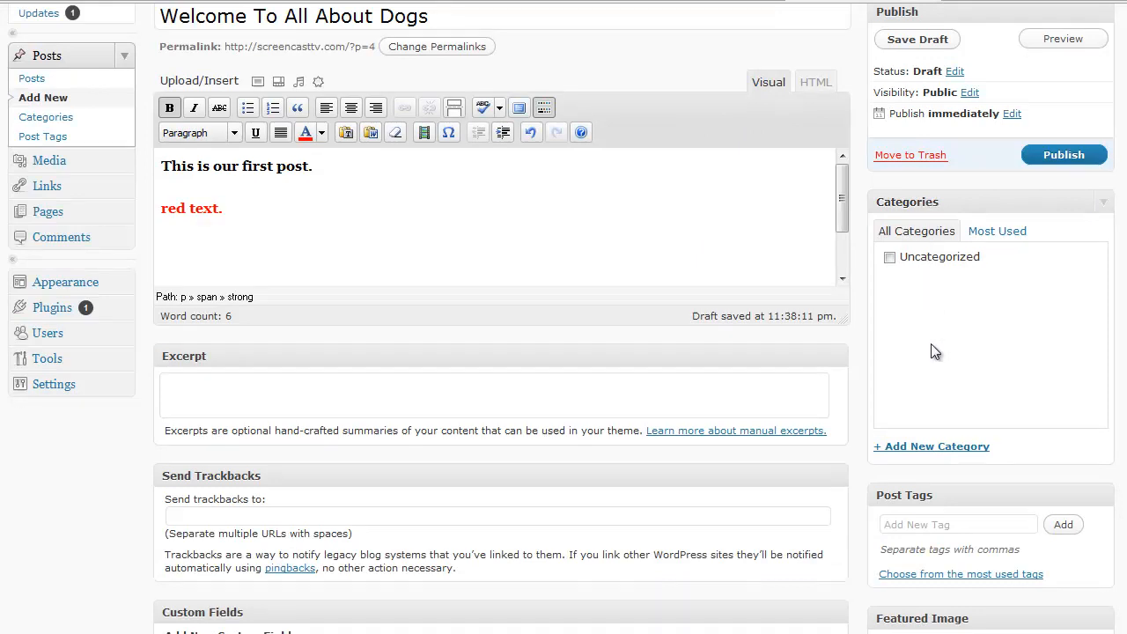
{"action": "scroll", "scroll_direction": "down", "scroll_amount": 3}
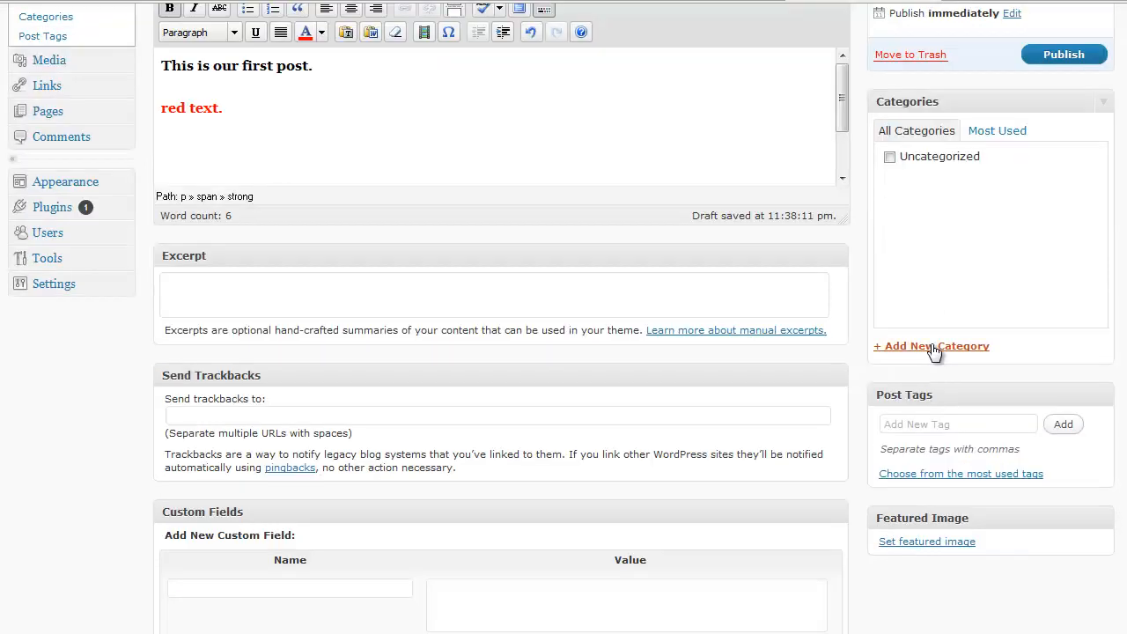
{"action": "scroll", "scroll_direction": "down", "scroll_amount": 3}
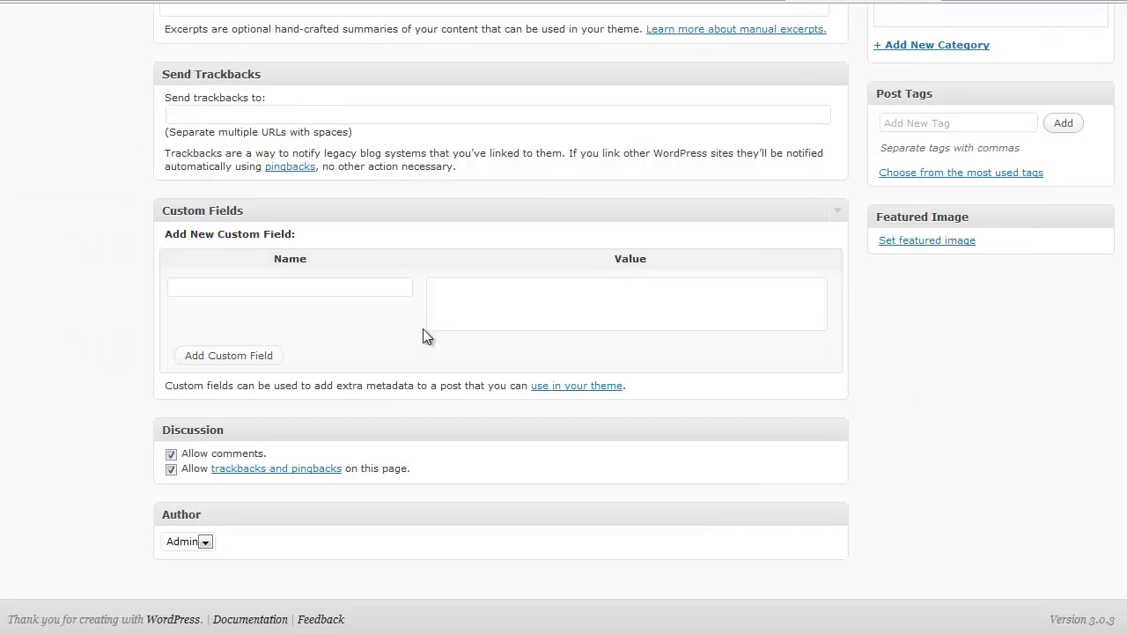
{"action": "mouse_move", "coordinate": [395, 510]}
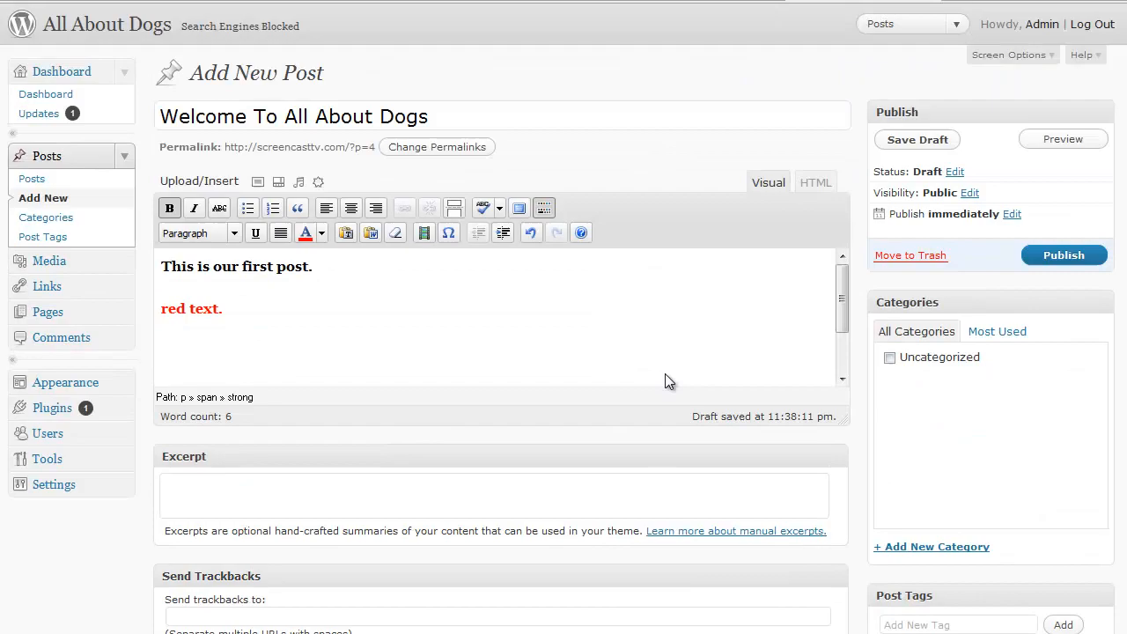
{"action": "mouse_move", "coordinate": [693, 374]}
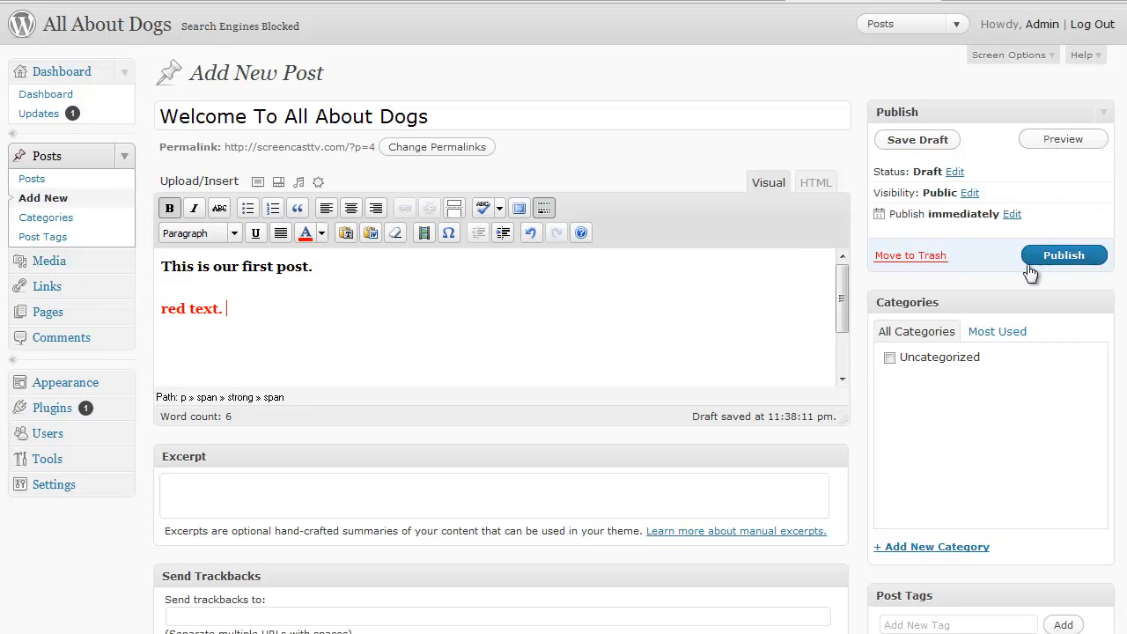
{"action": "mouse_move", "coordinate": [1065, 264]}
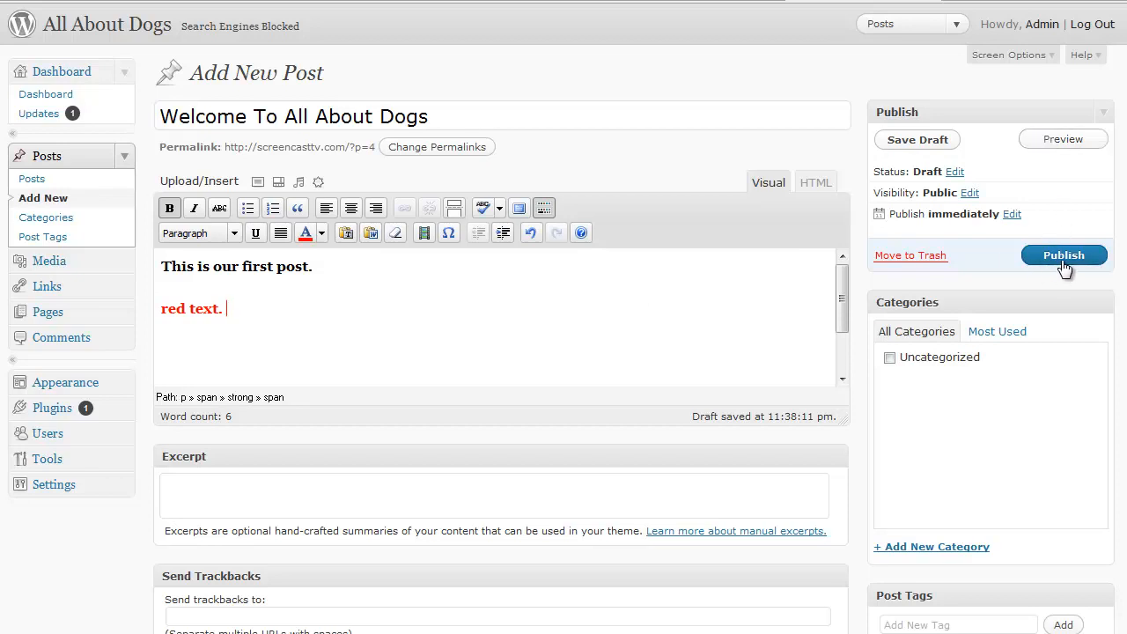
Step: Publish the post so it goes live on the All About Dogs site
{"action": "left_click", "coordinate": [1063, 255]}
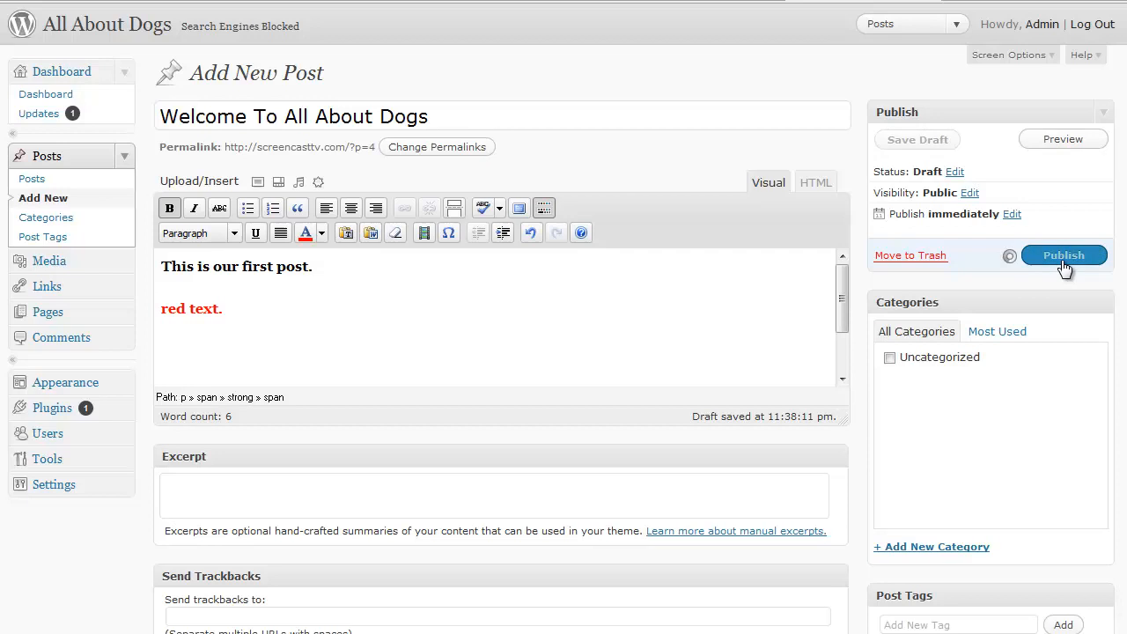
{"action": "left_click", "coordinate": [1063, 255]}
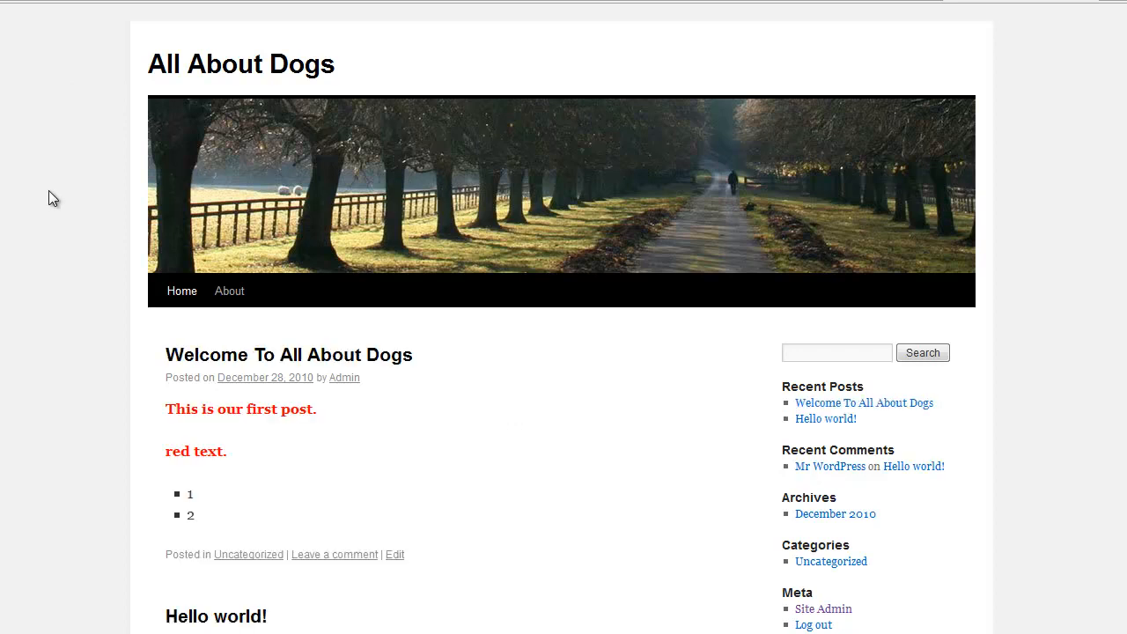
Step: Scroll down to see the published post's status and content
{"action": "scroll", "scroll_direction": "down", "scroll_amount": 3}
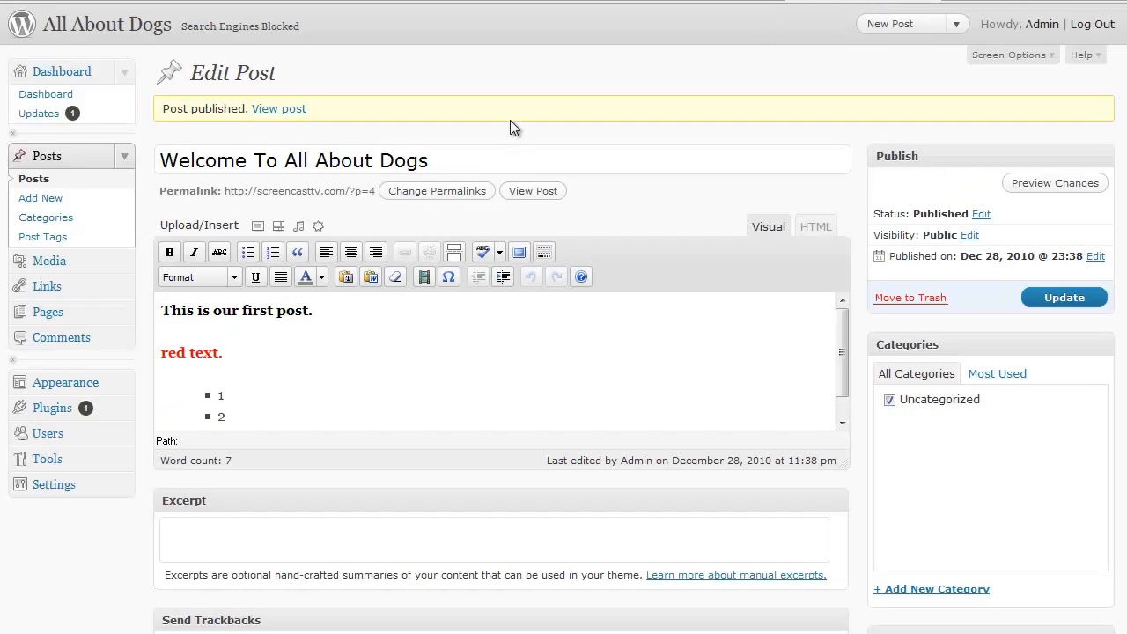
{"action": "mouse_move", "coordinate": [41, 198]}
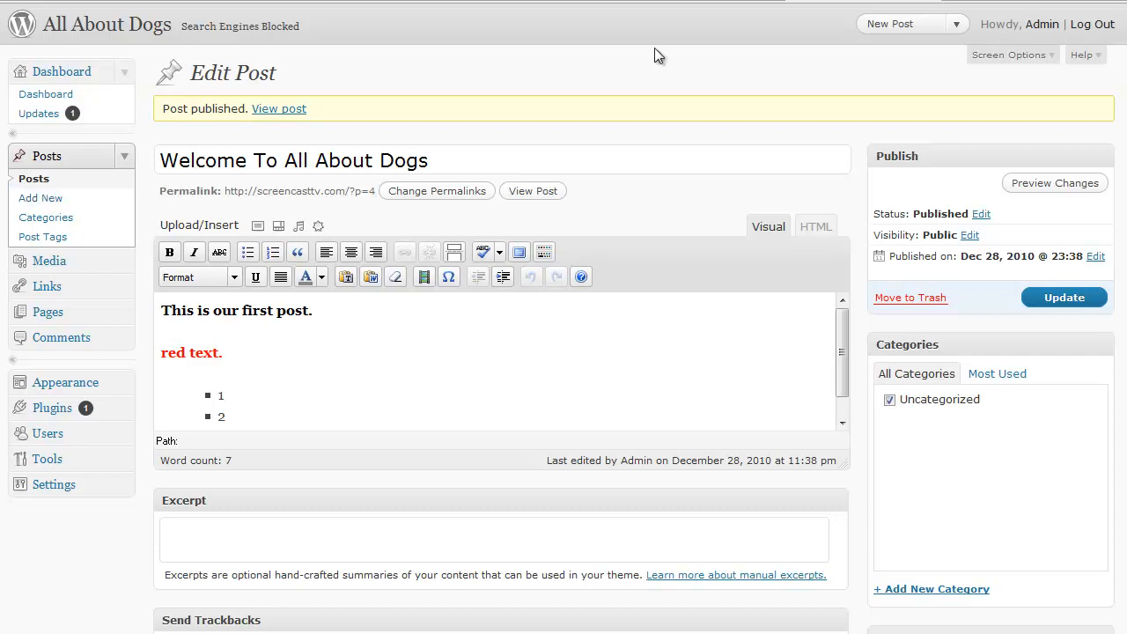
{"action": "mouse_move", "coordinate": [919, 28]}
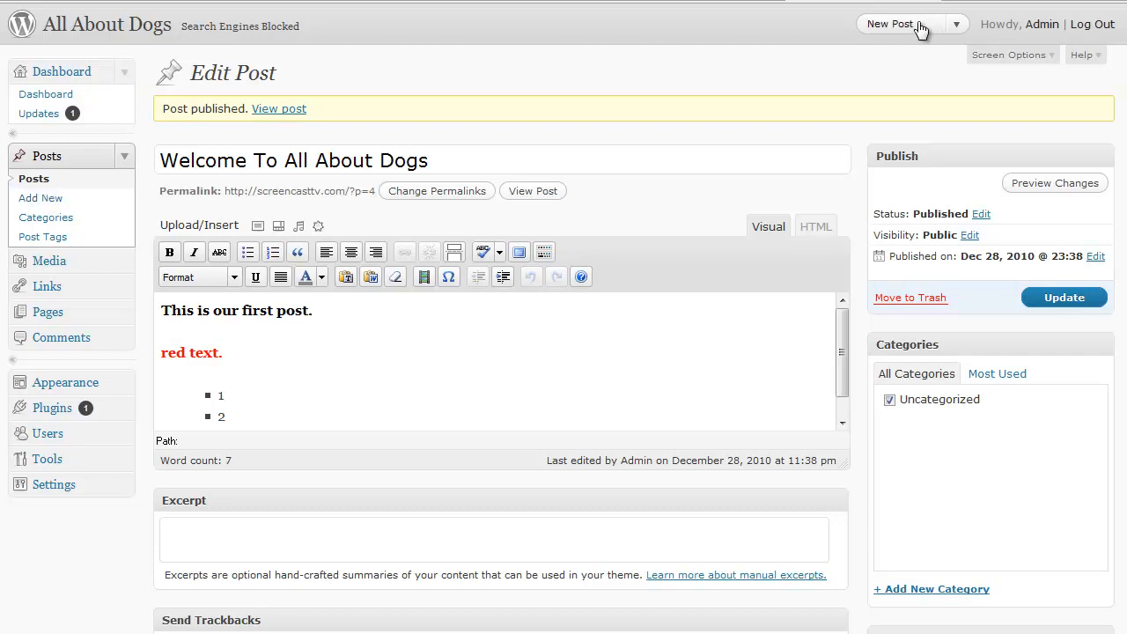
{"action": "mouse_move", "coordinate": [383, 171]}
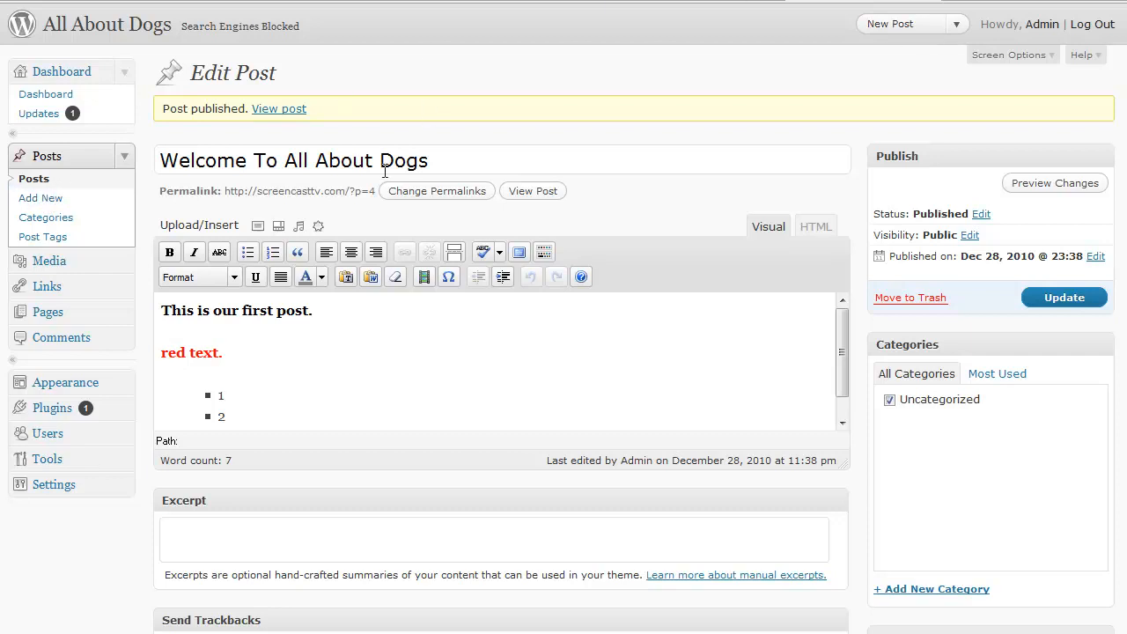